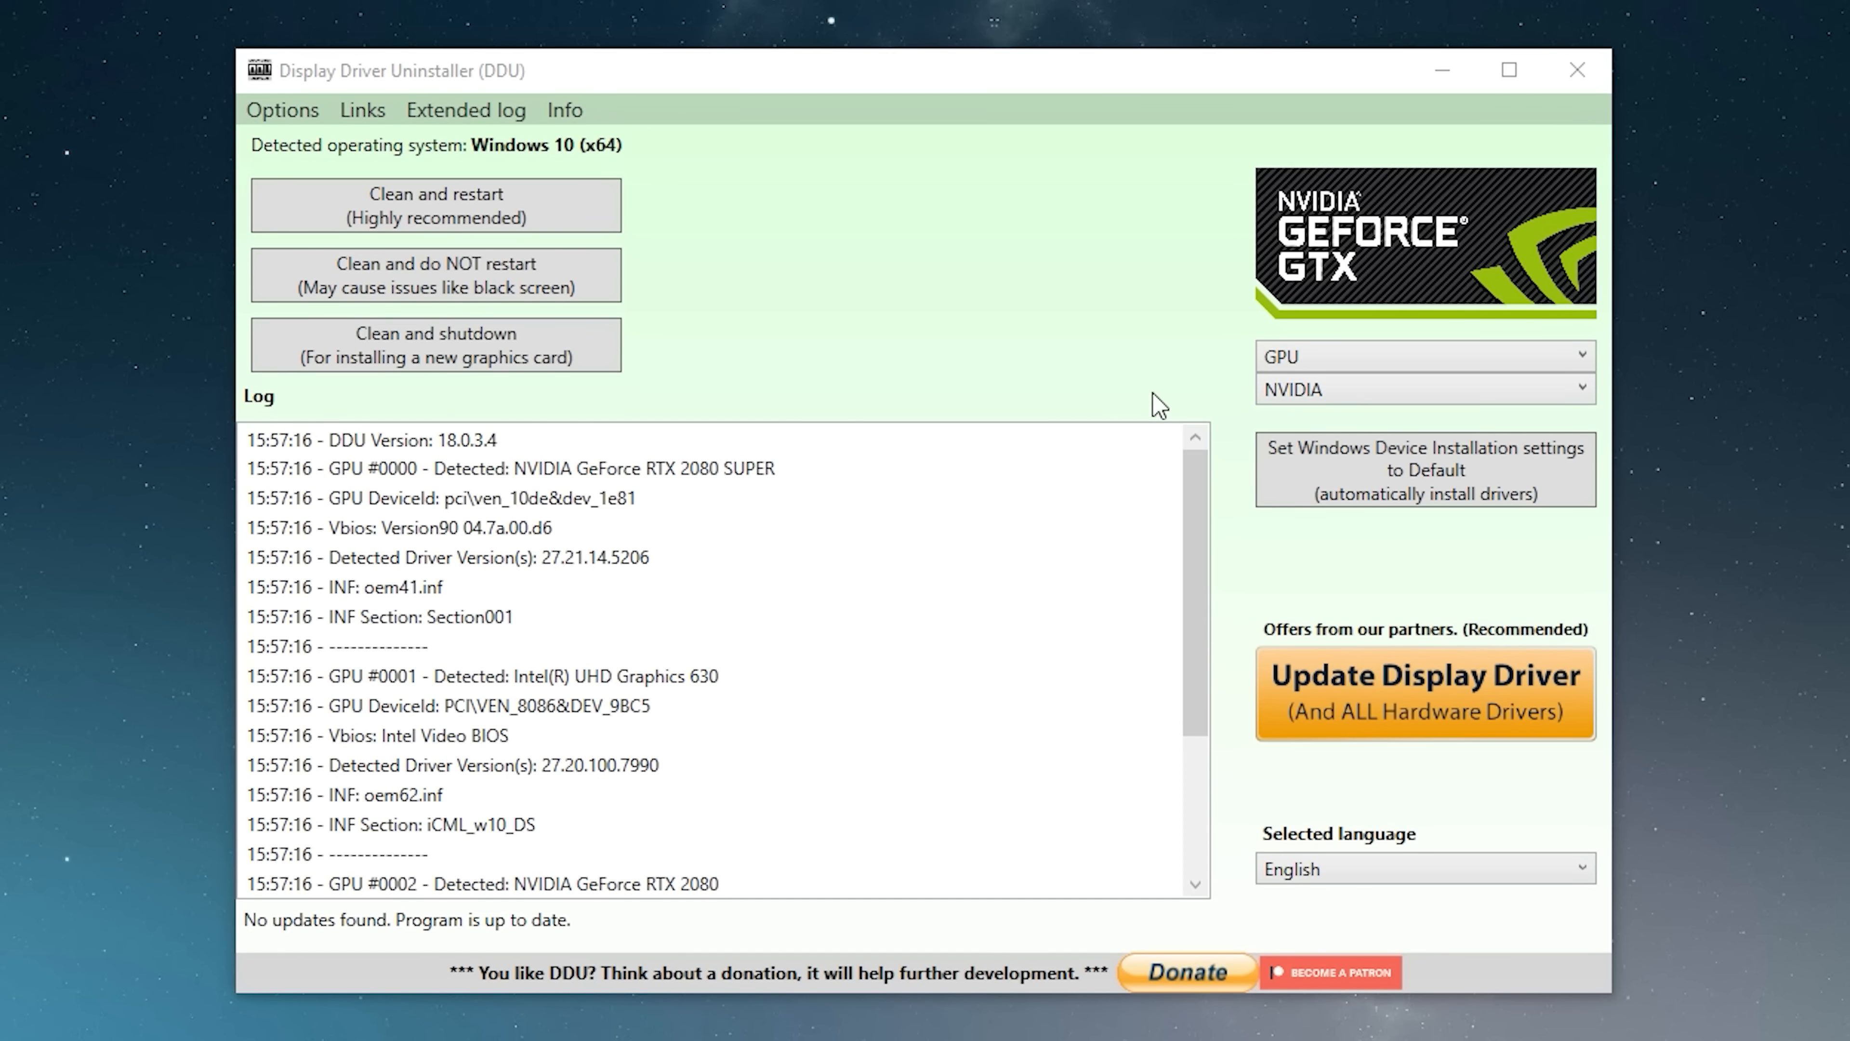
mouse_move(540, 339)
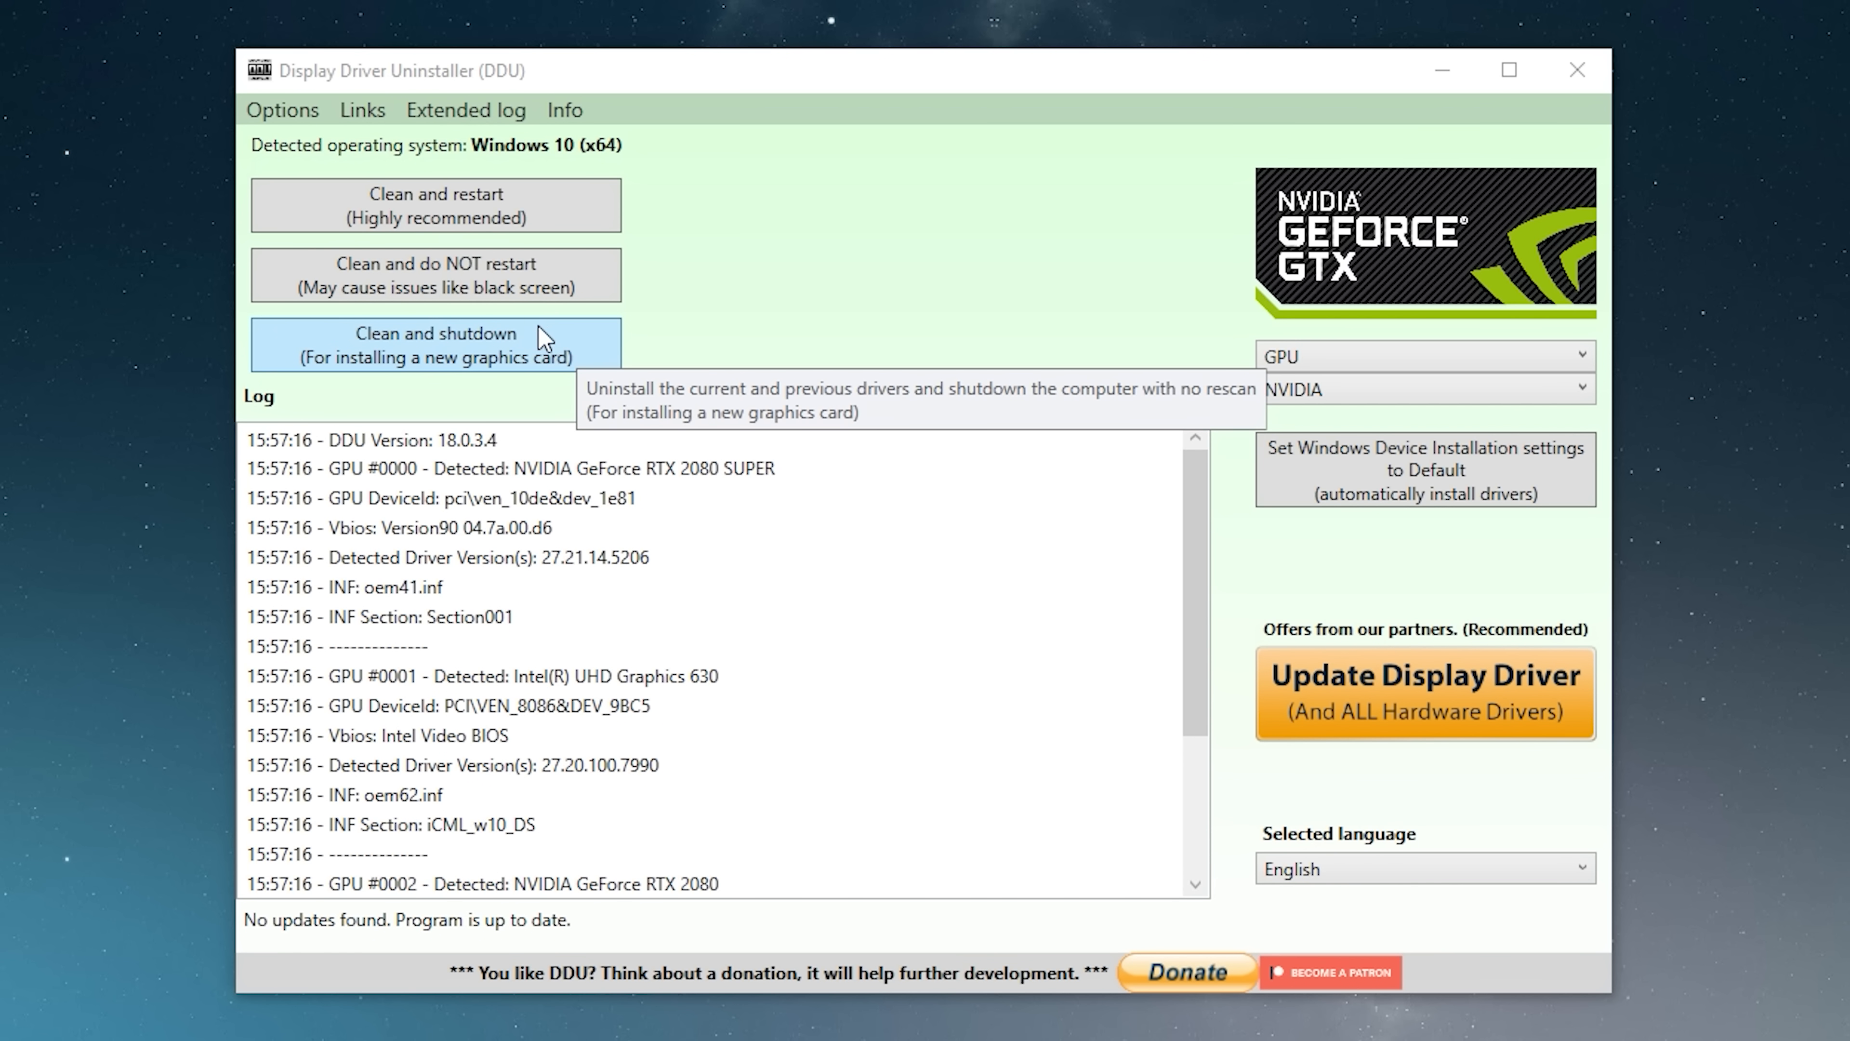
mouse_move(604, 349)
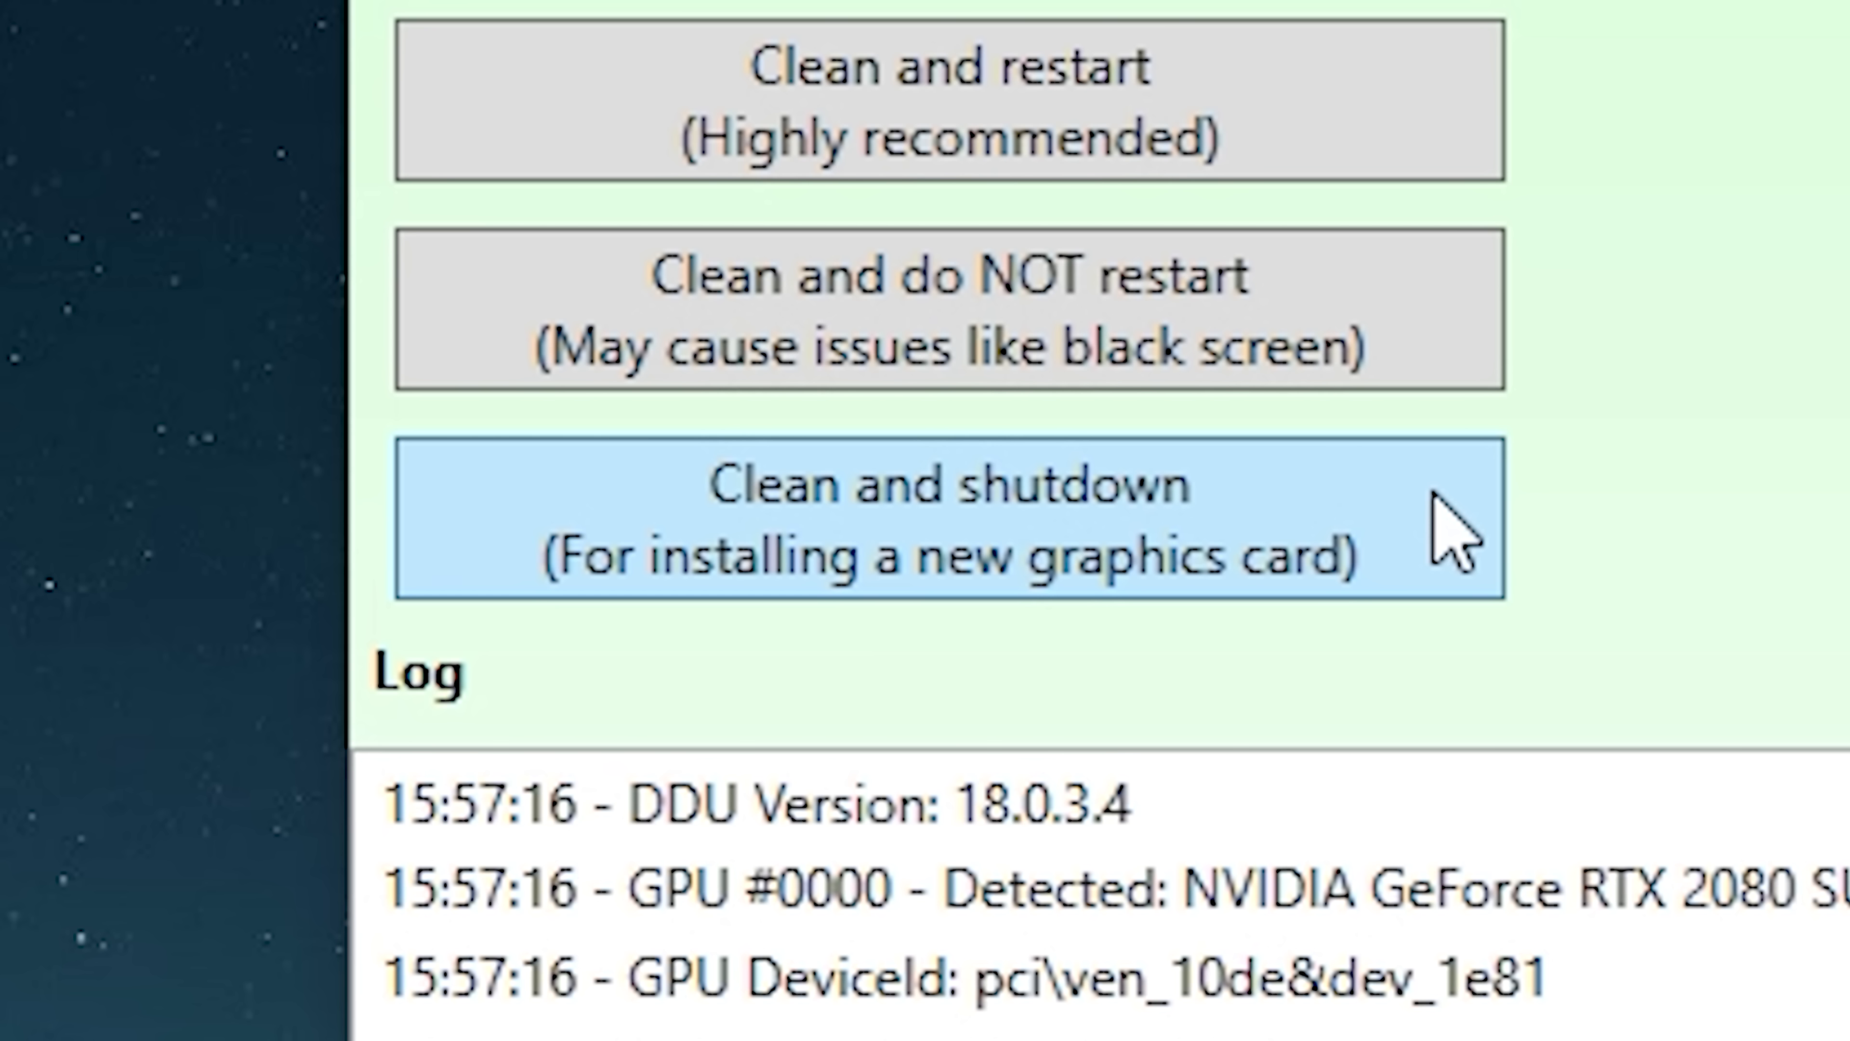
- Clean the current and previous GPU drivers and shut down for installing a new graphics card
click(950, 522)
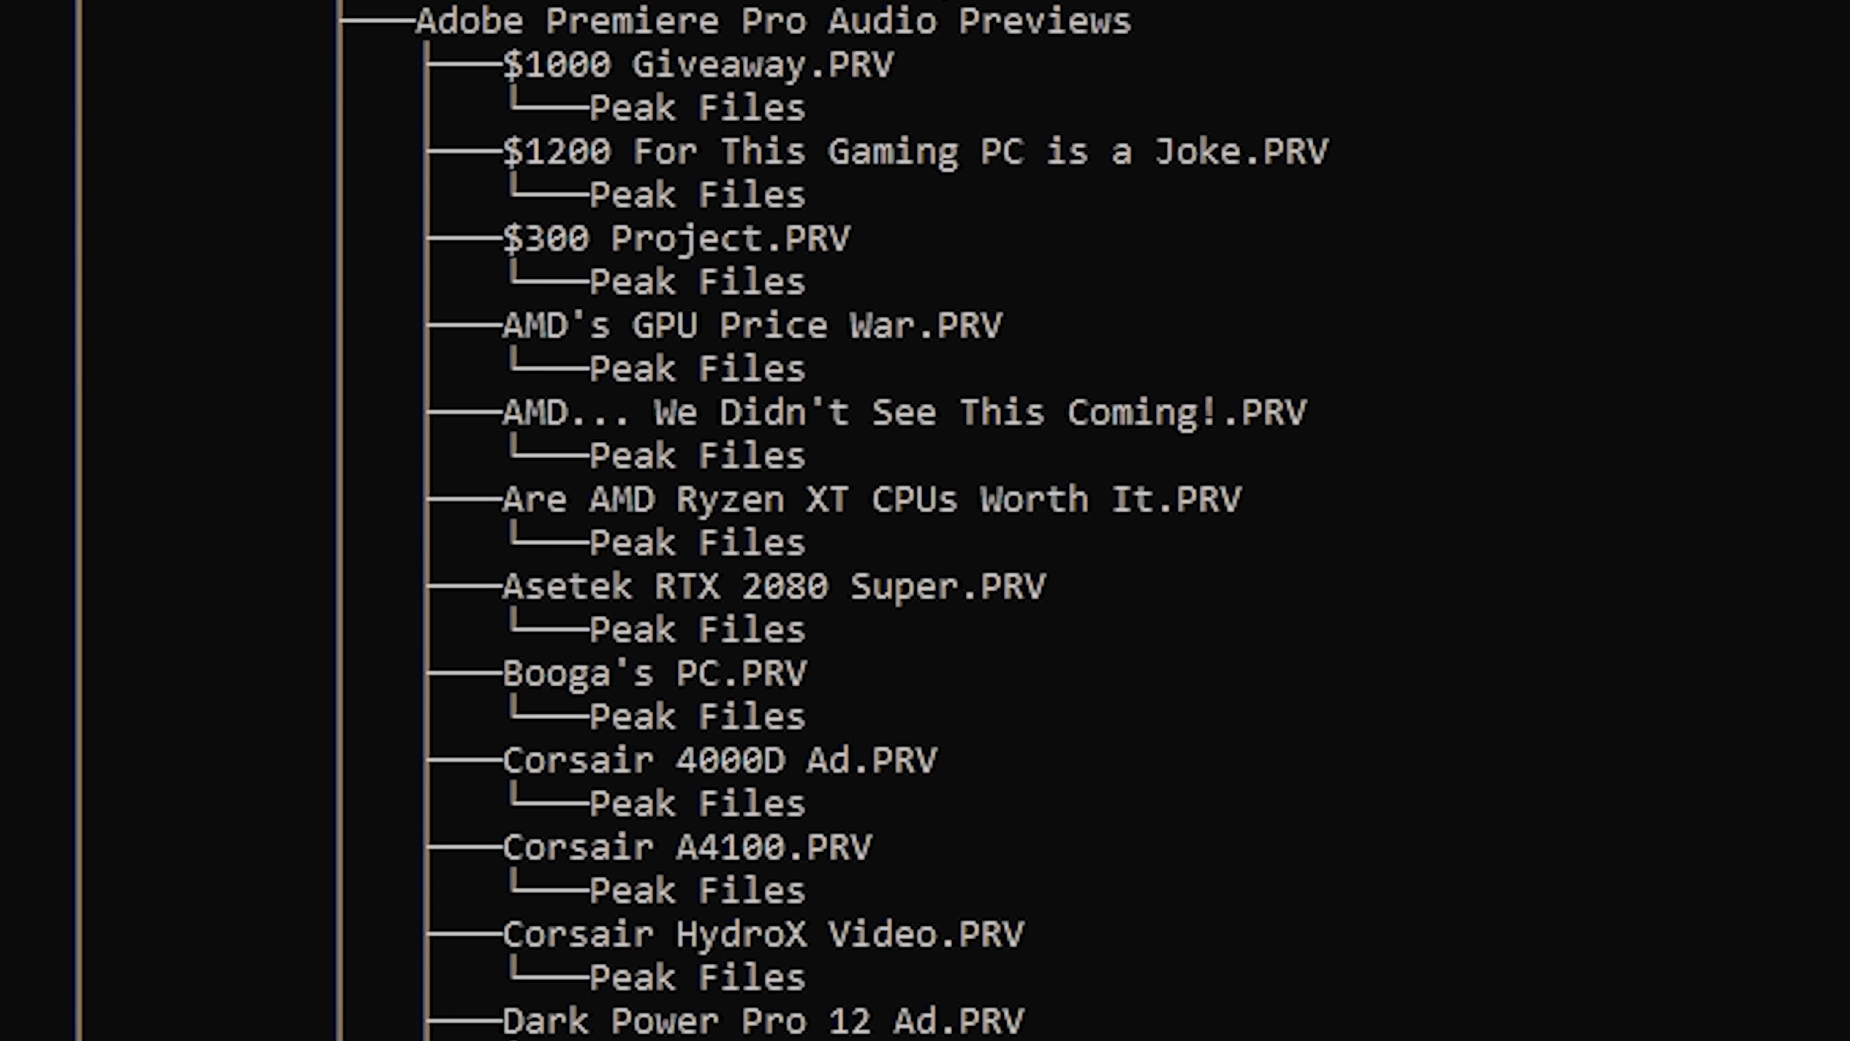
- Download and run the Windows 10 media creation tool from Microsoft's page via 'Download tool now'
scroll(down, 3)
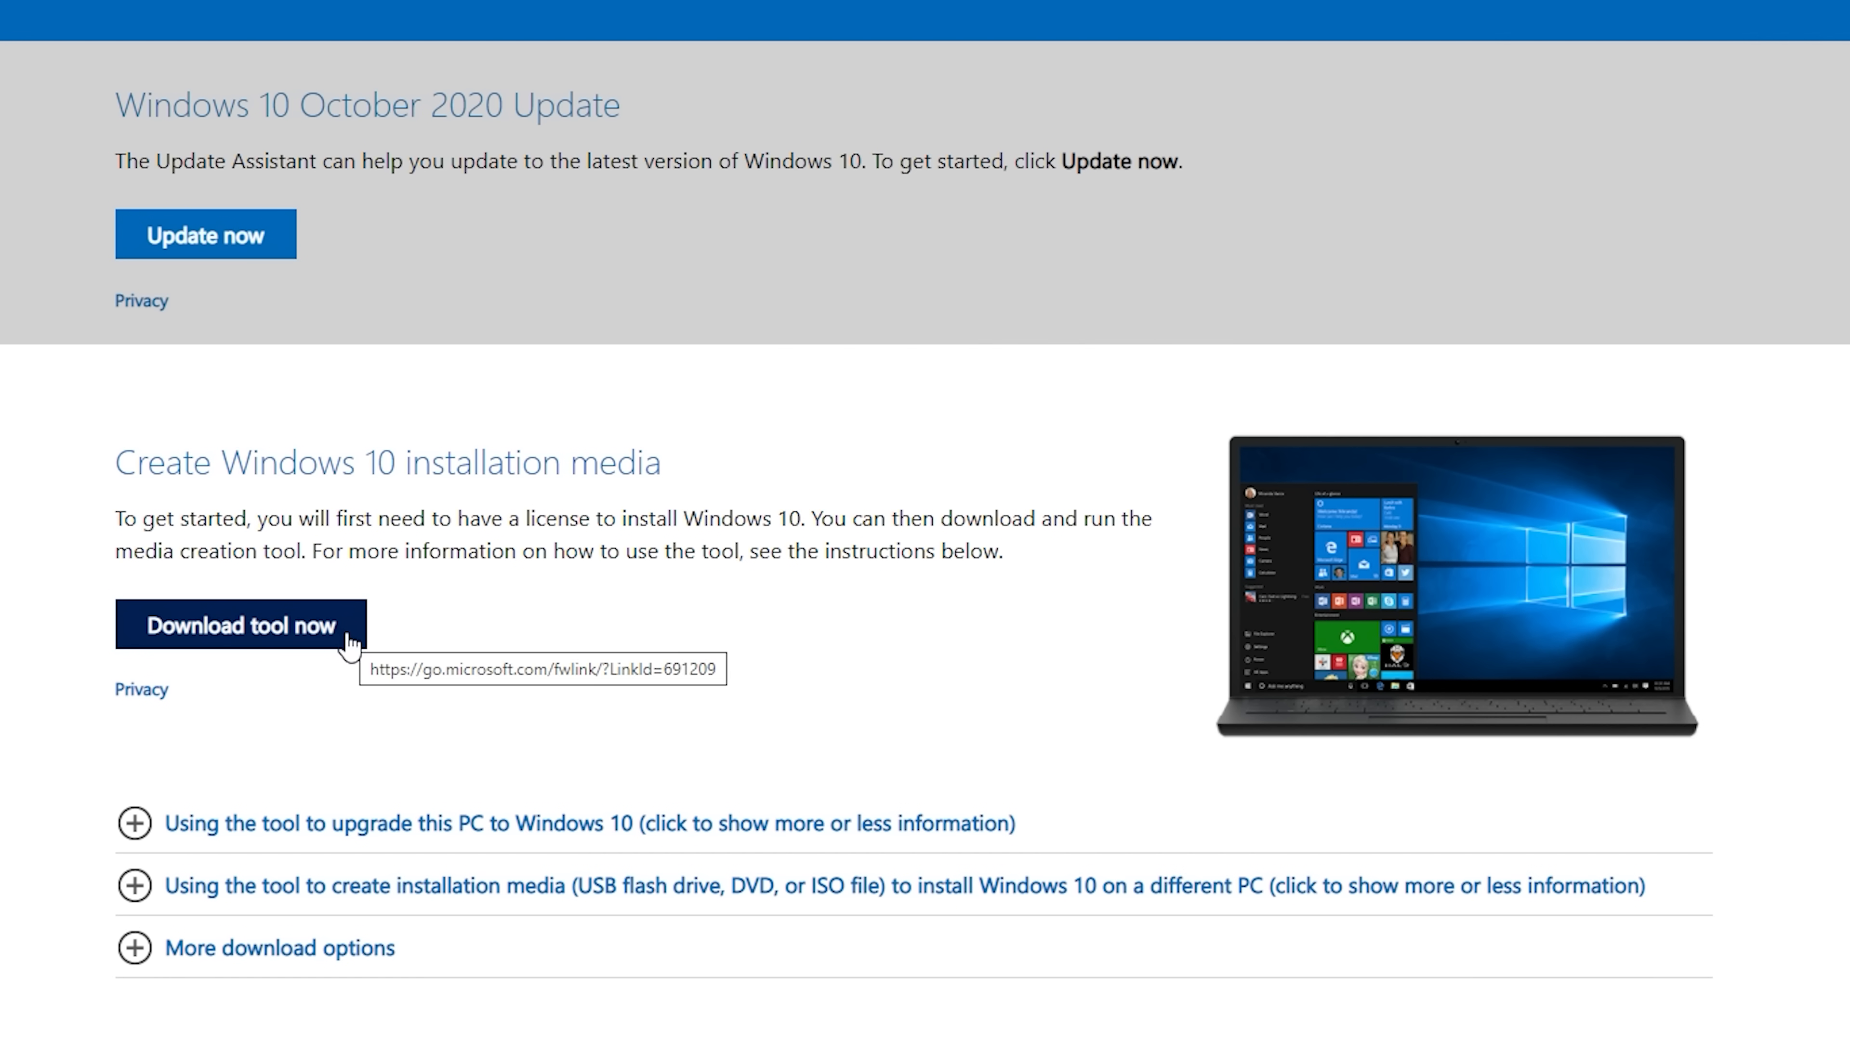
click(241, 626)
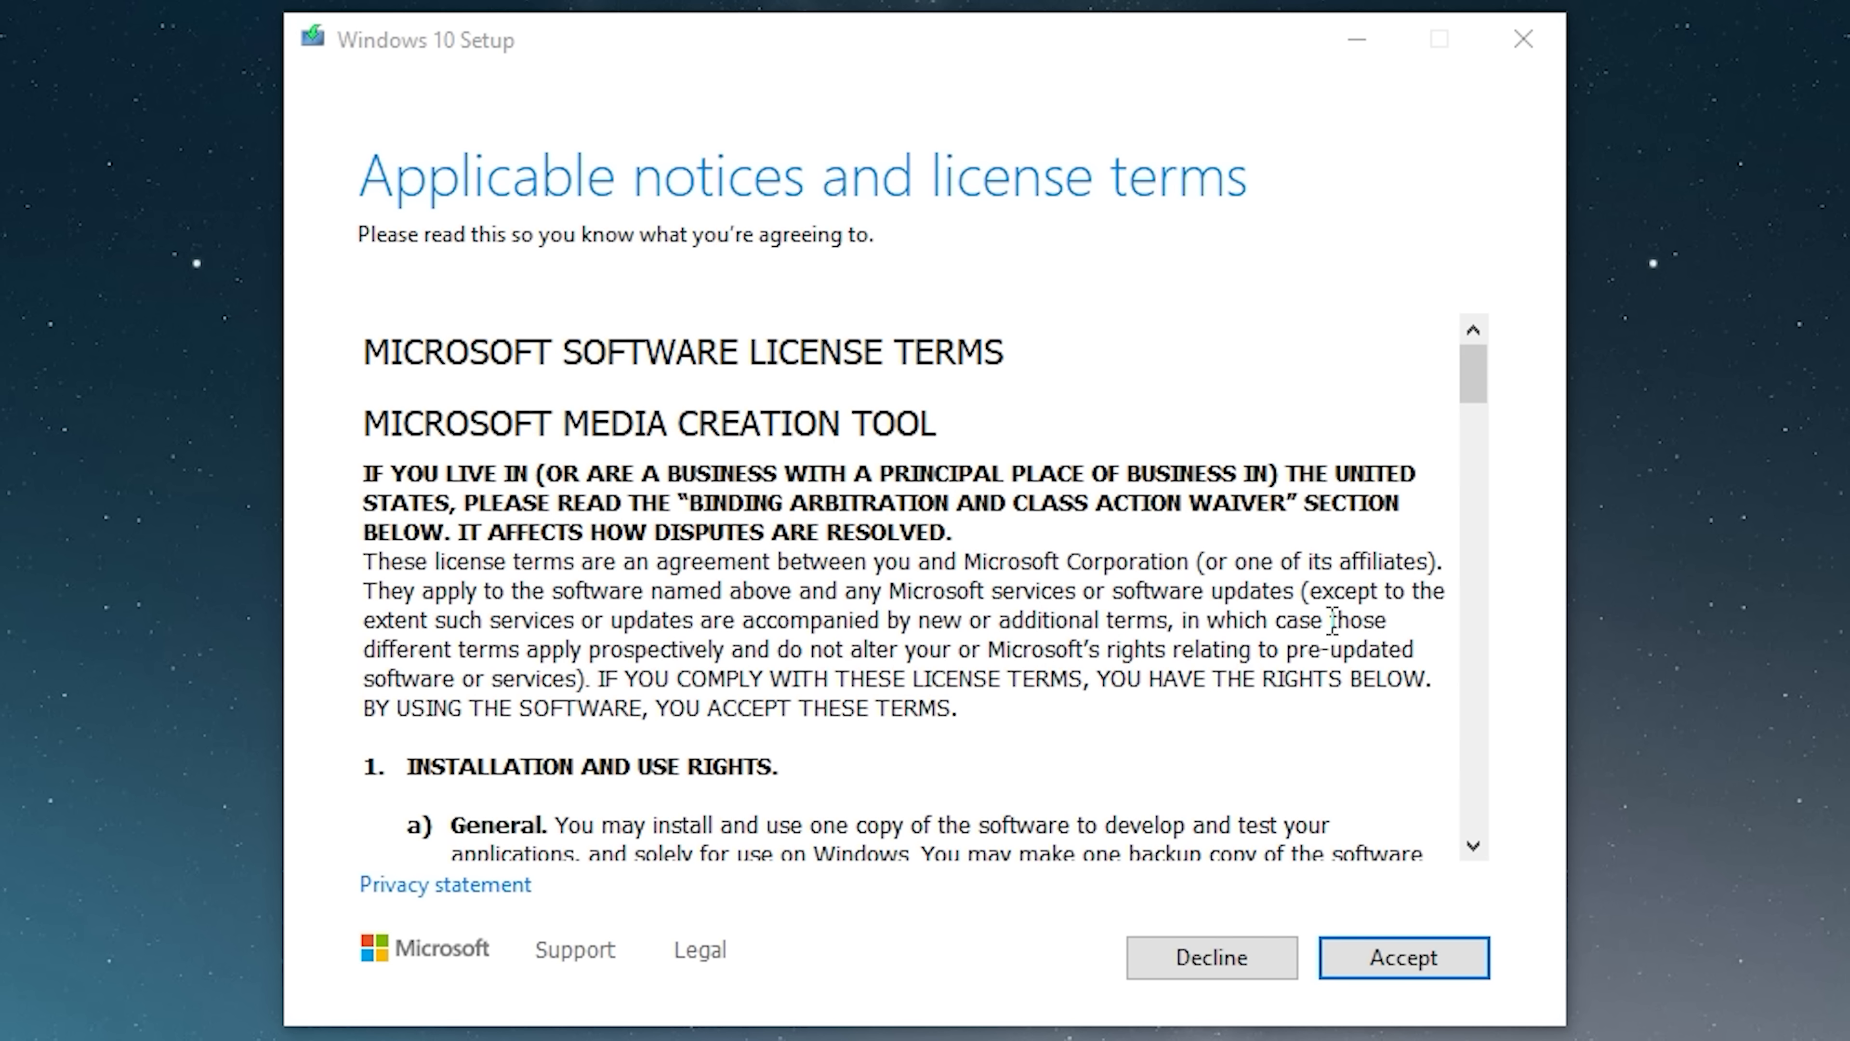
- Accept the license, choose USB flash drive media on the removable drive, and start the Windows 10 download
click(1403, 957)
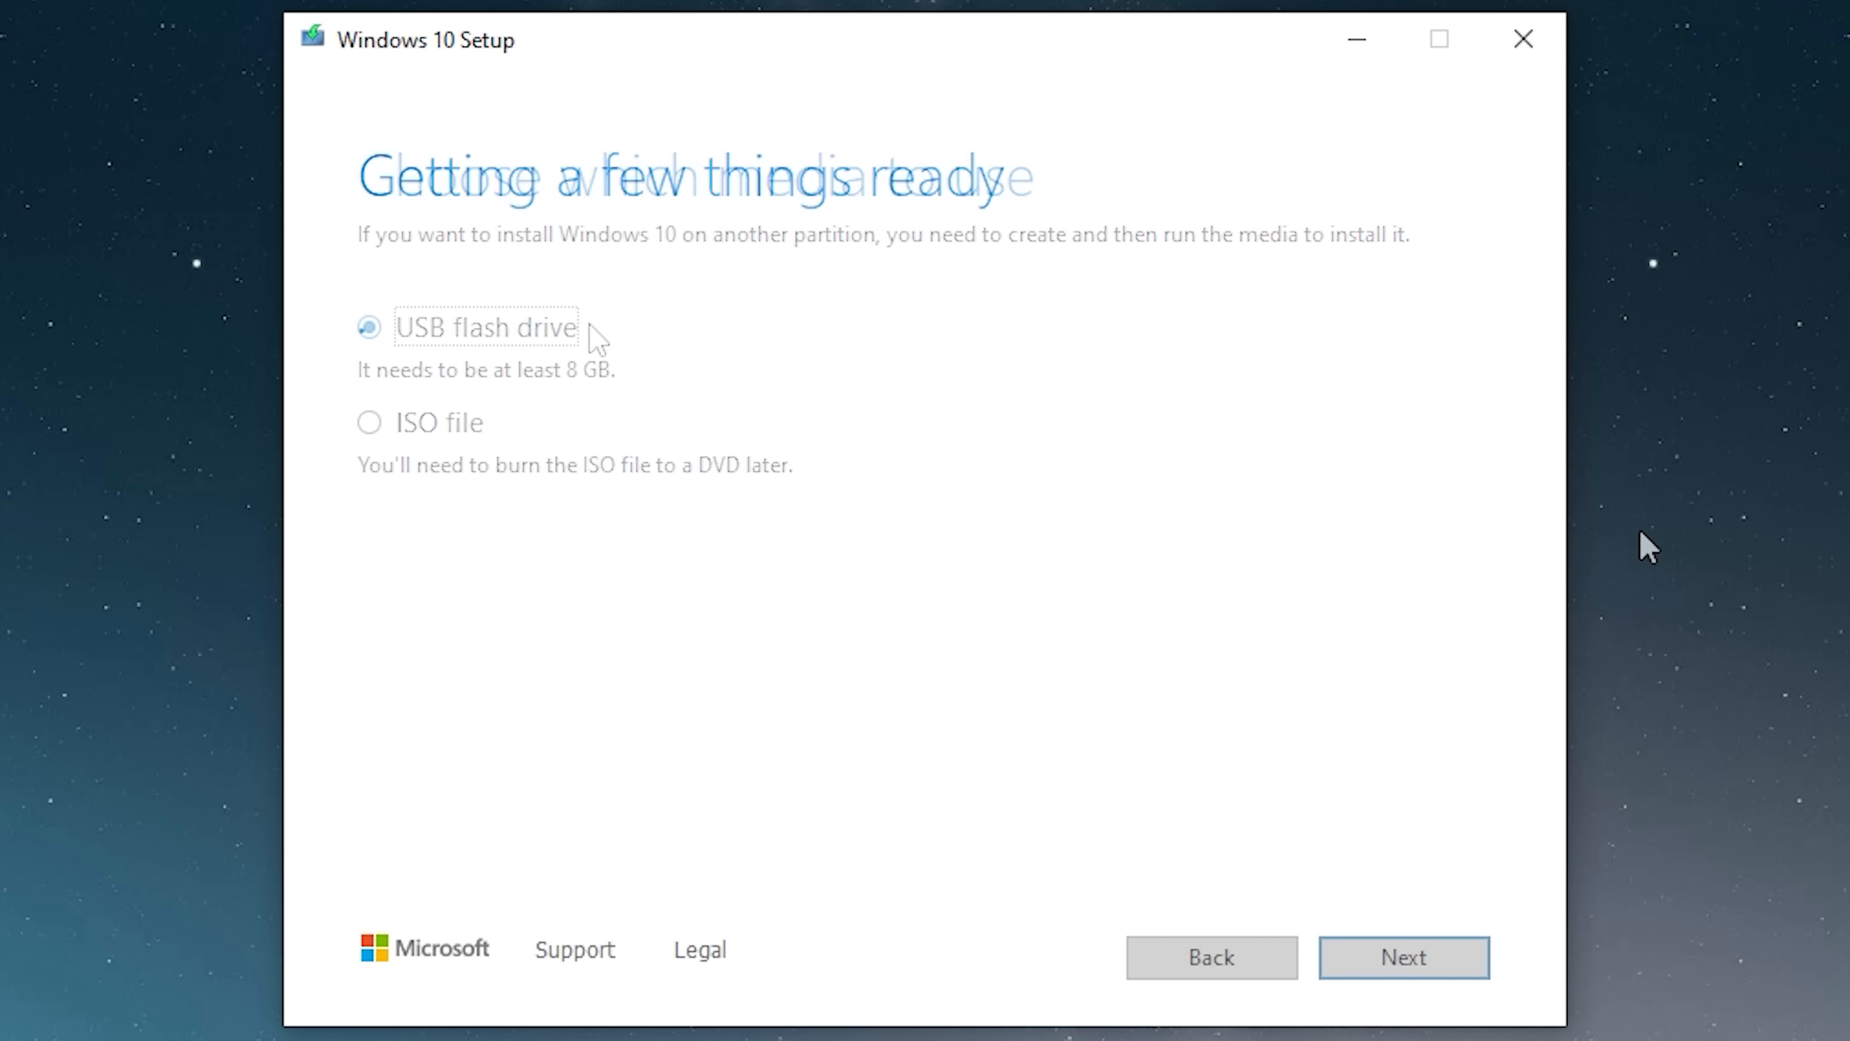
click(1403, 957)
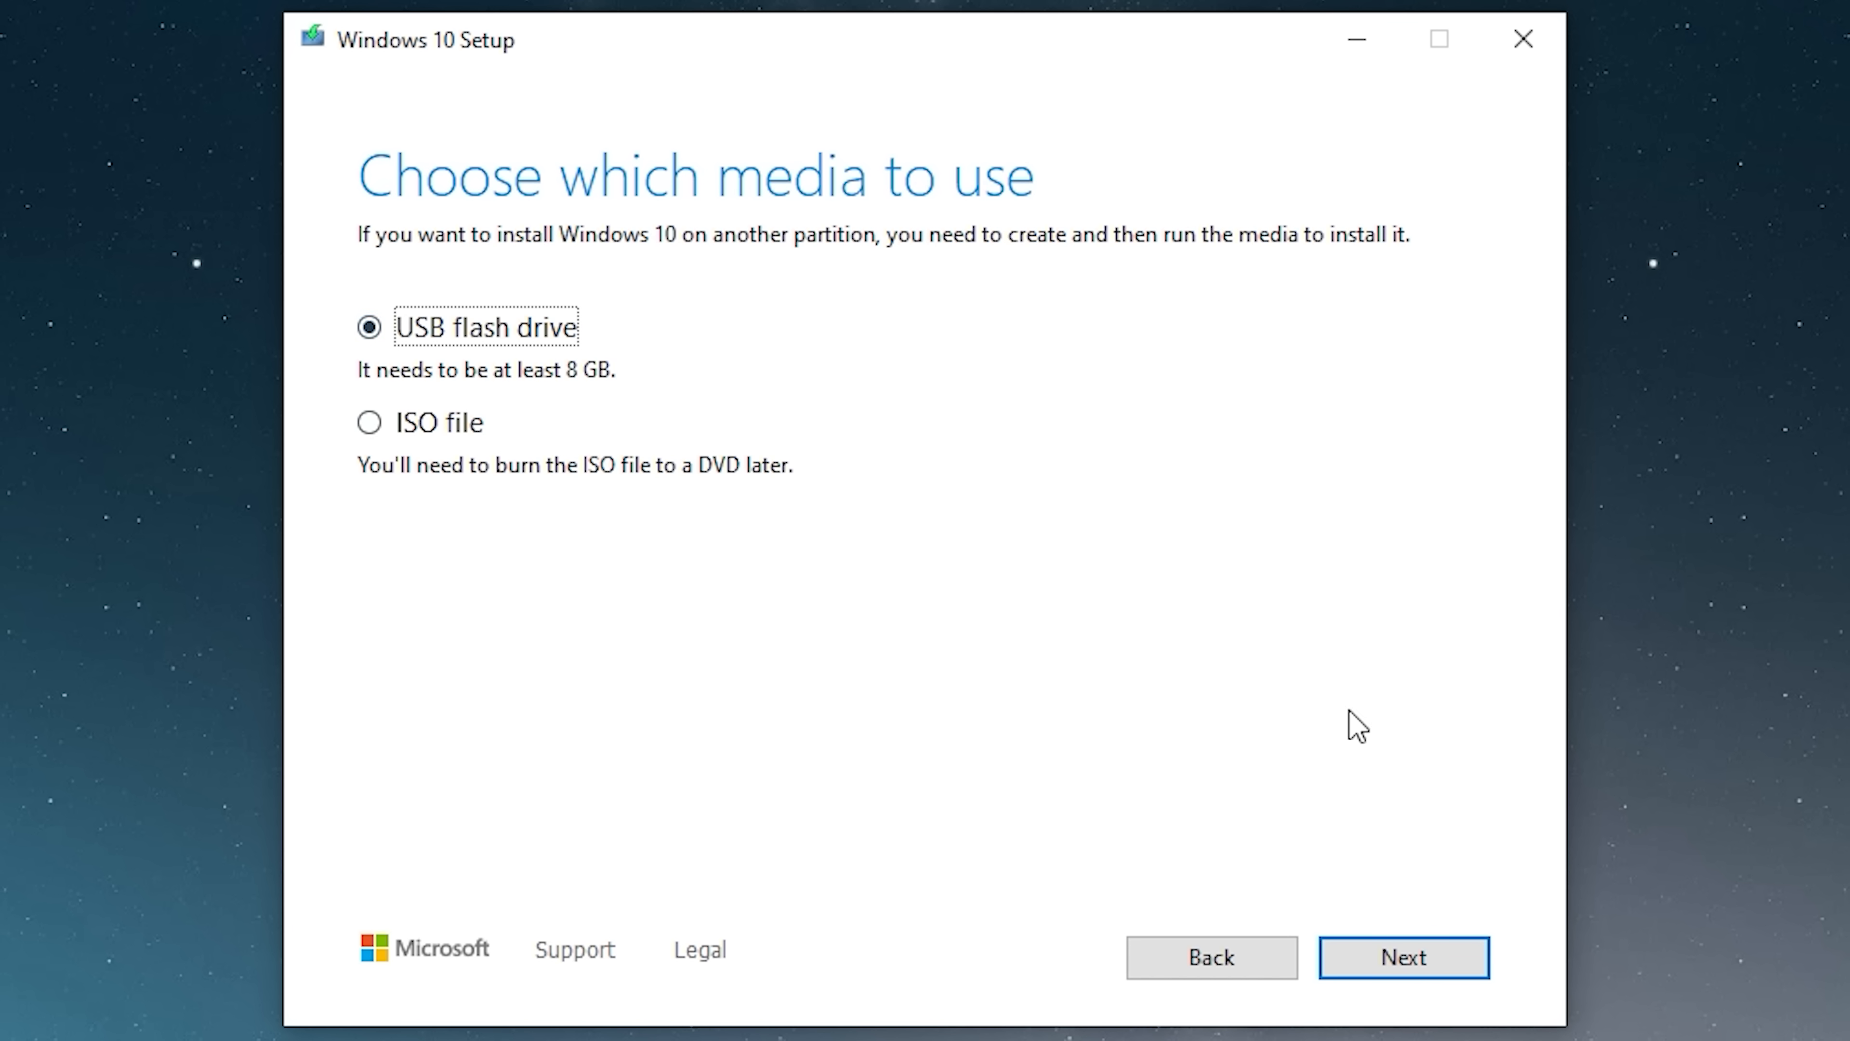
click(1402, 957)
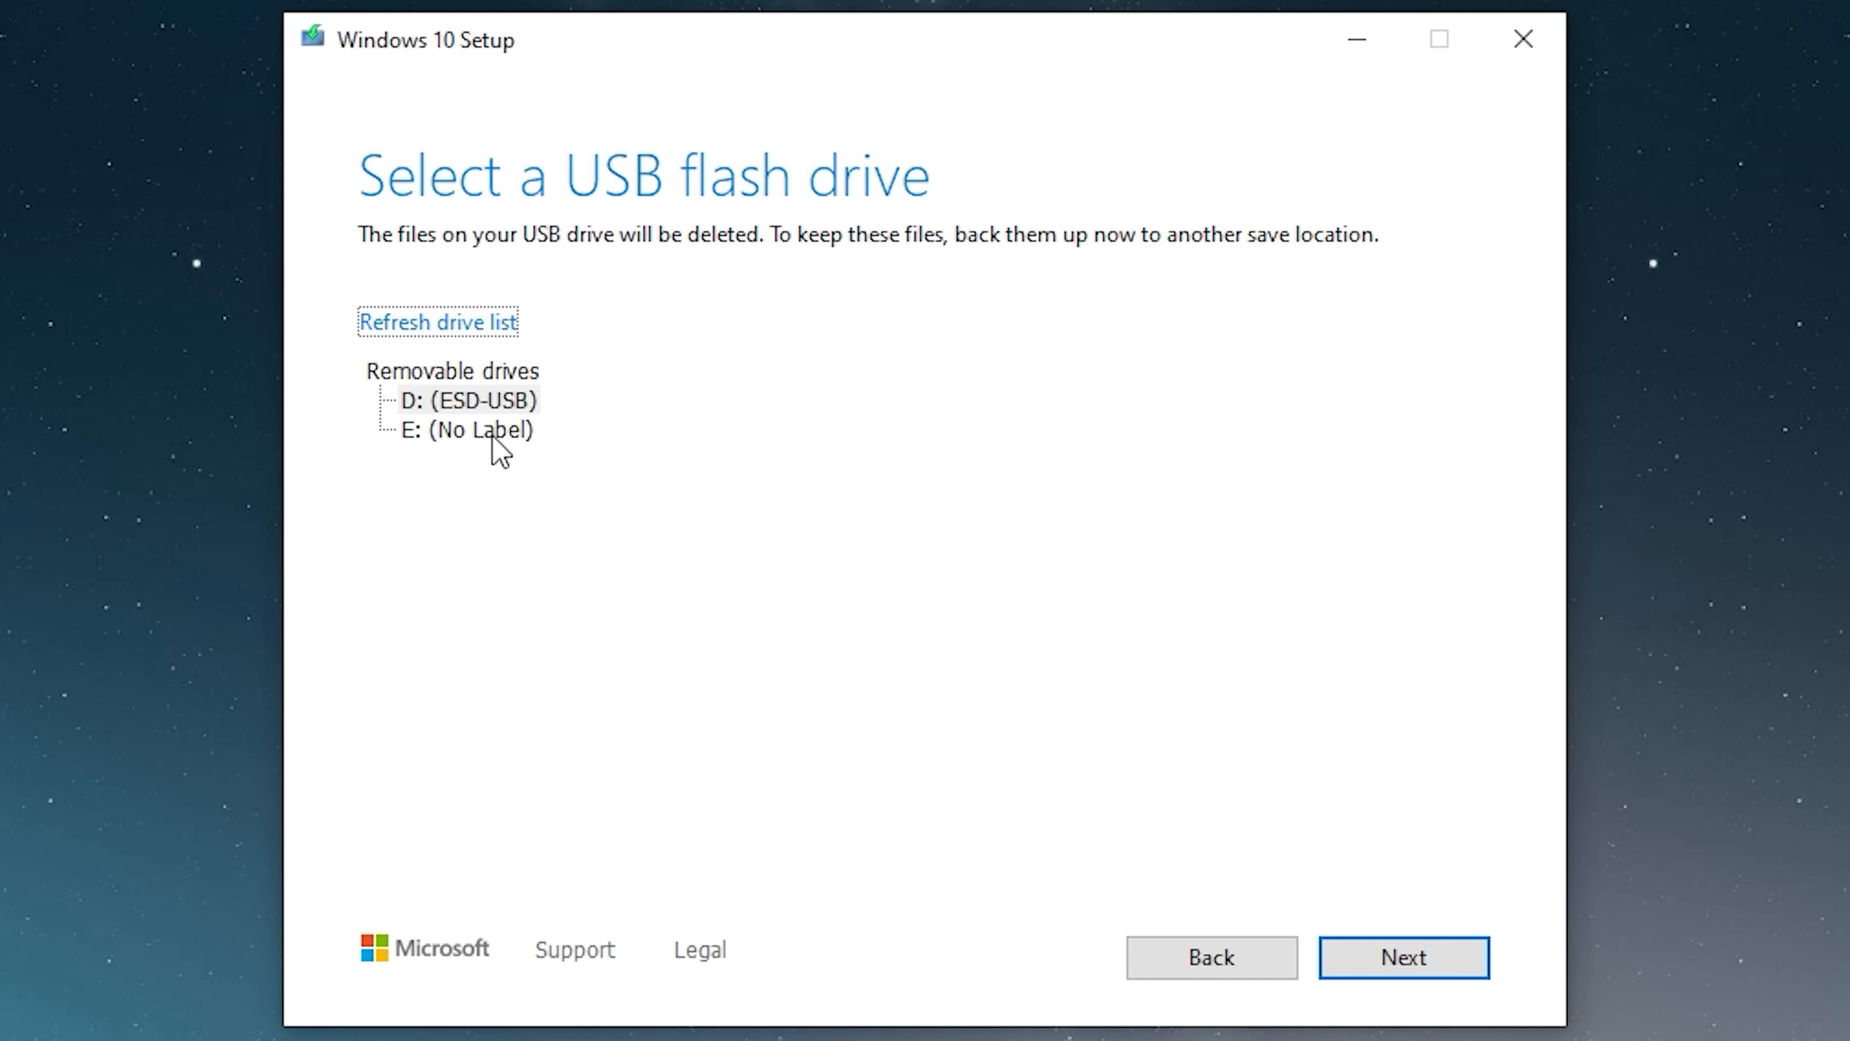
click(1403, 957)
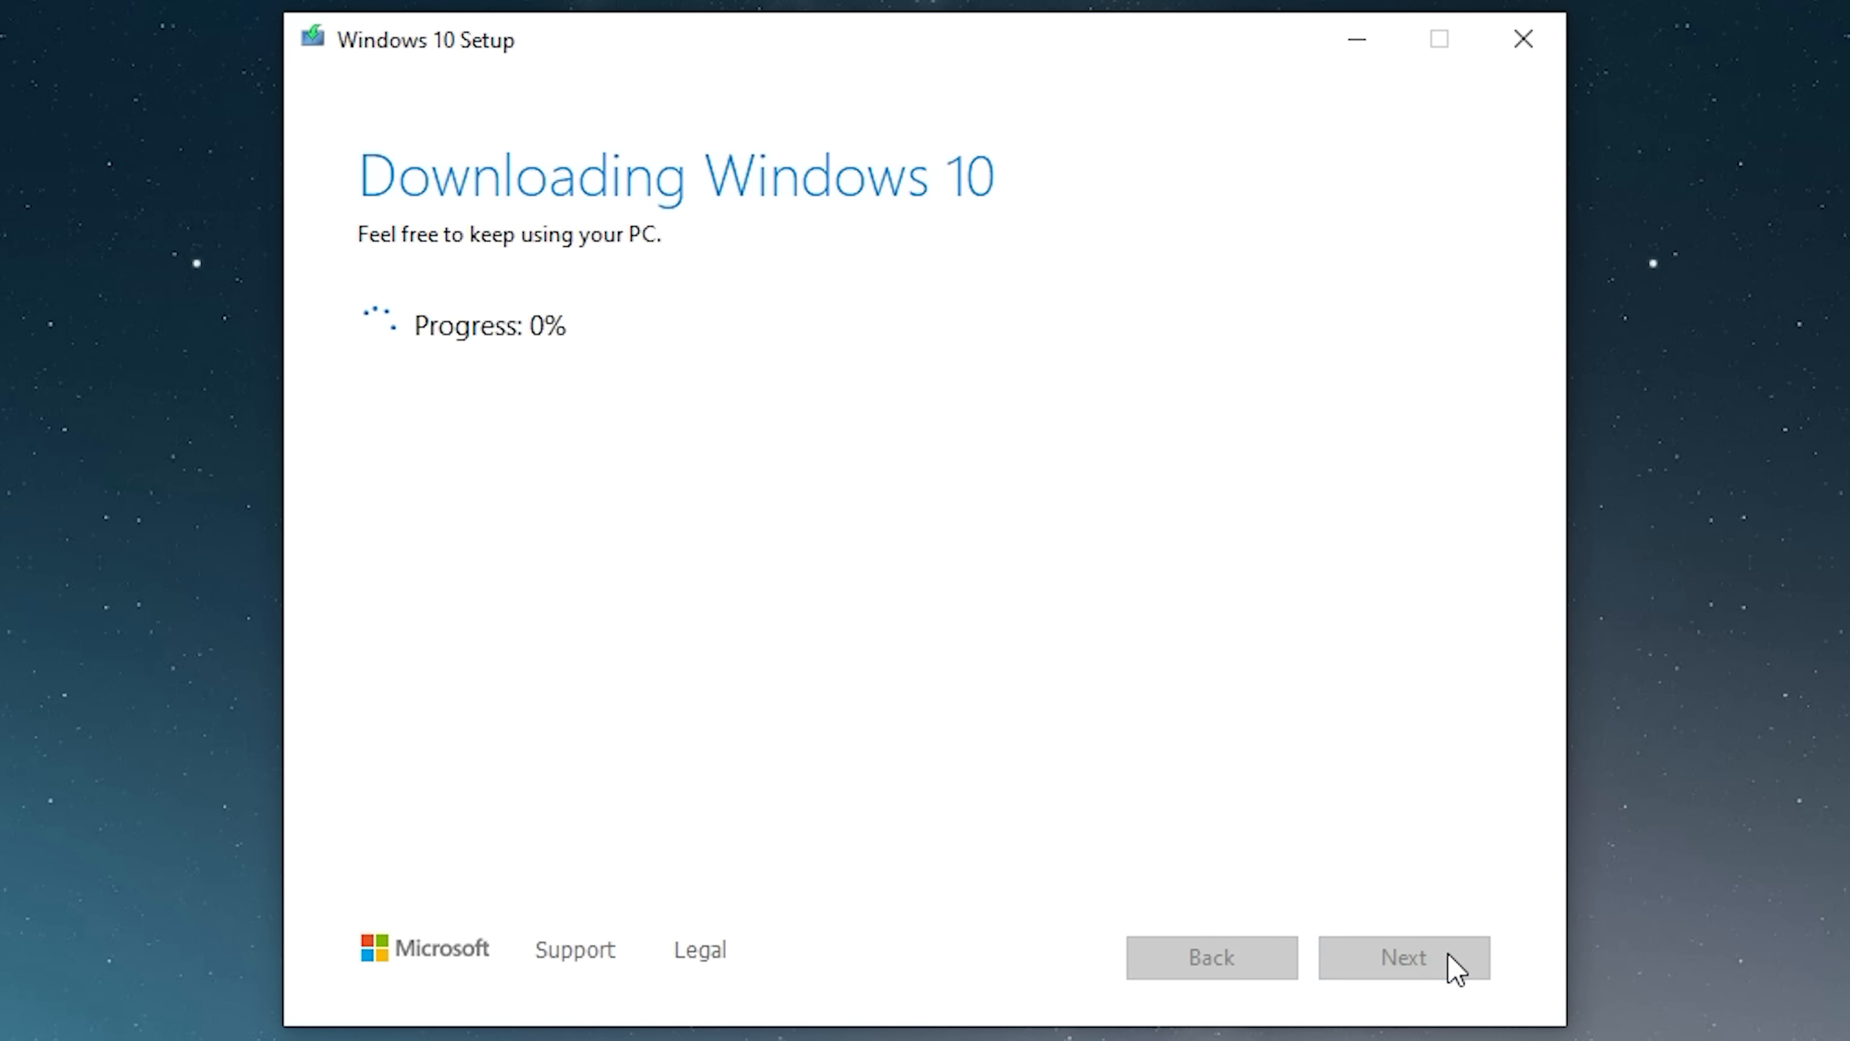
mouse_move(1179, 569)
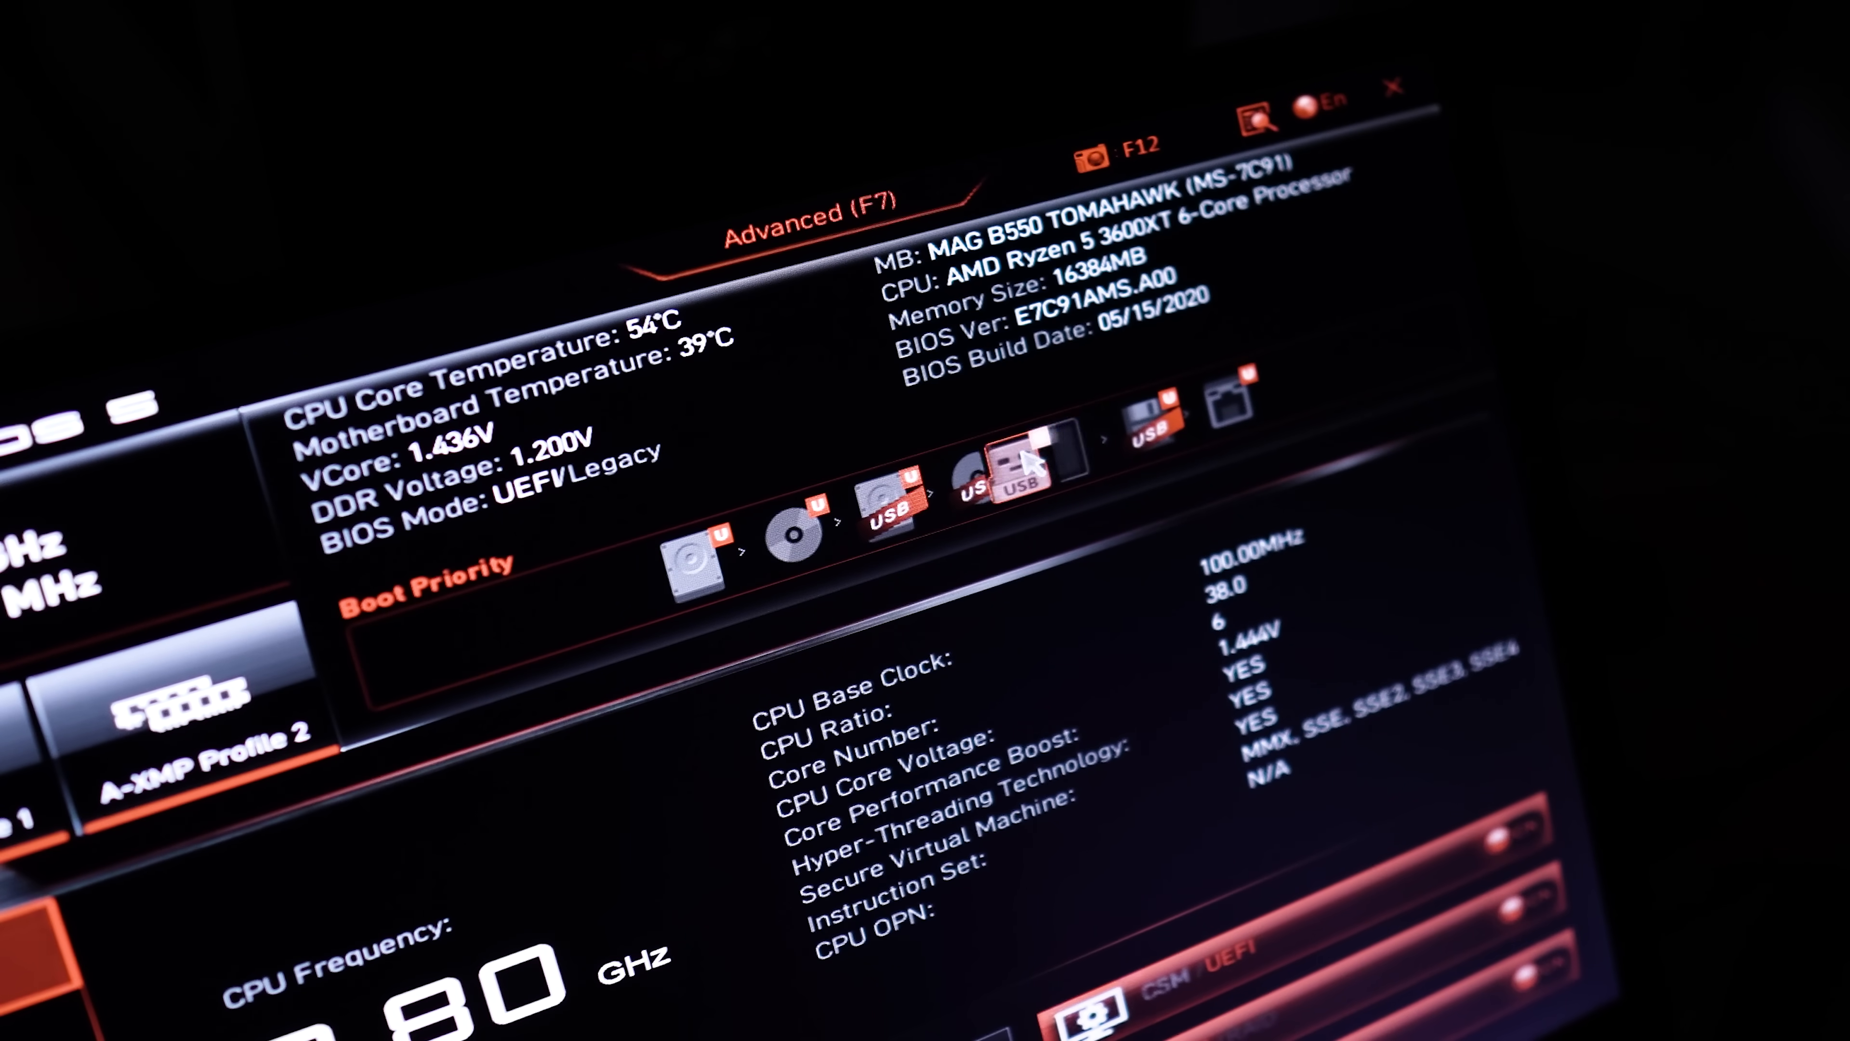
- Move the USB drive to the front of the Boot Priority bar so the PC boots from it
drag(1015, 454, 703, 542)
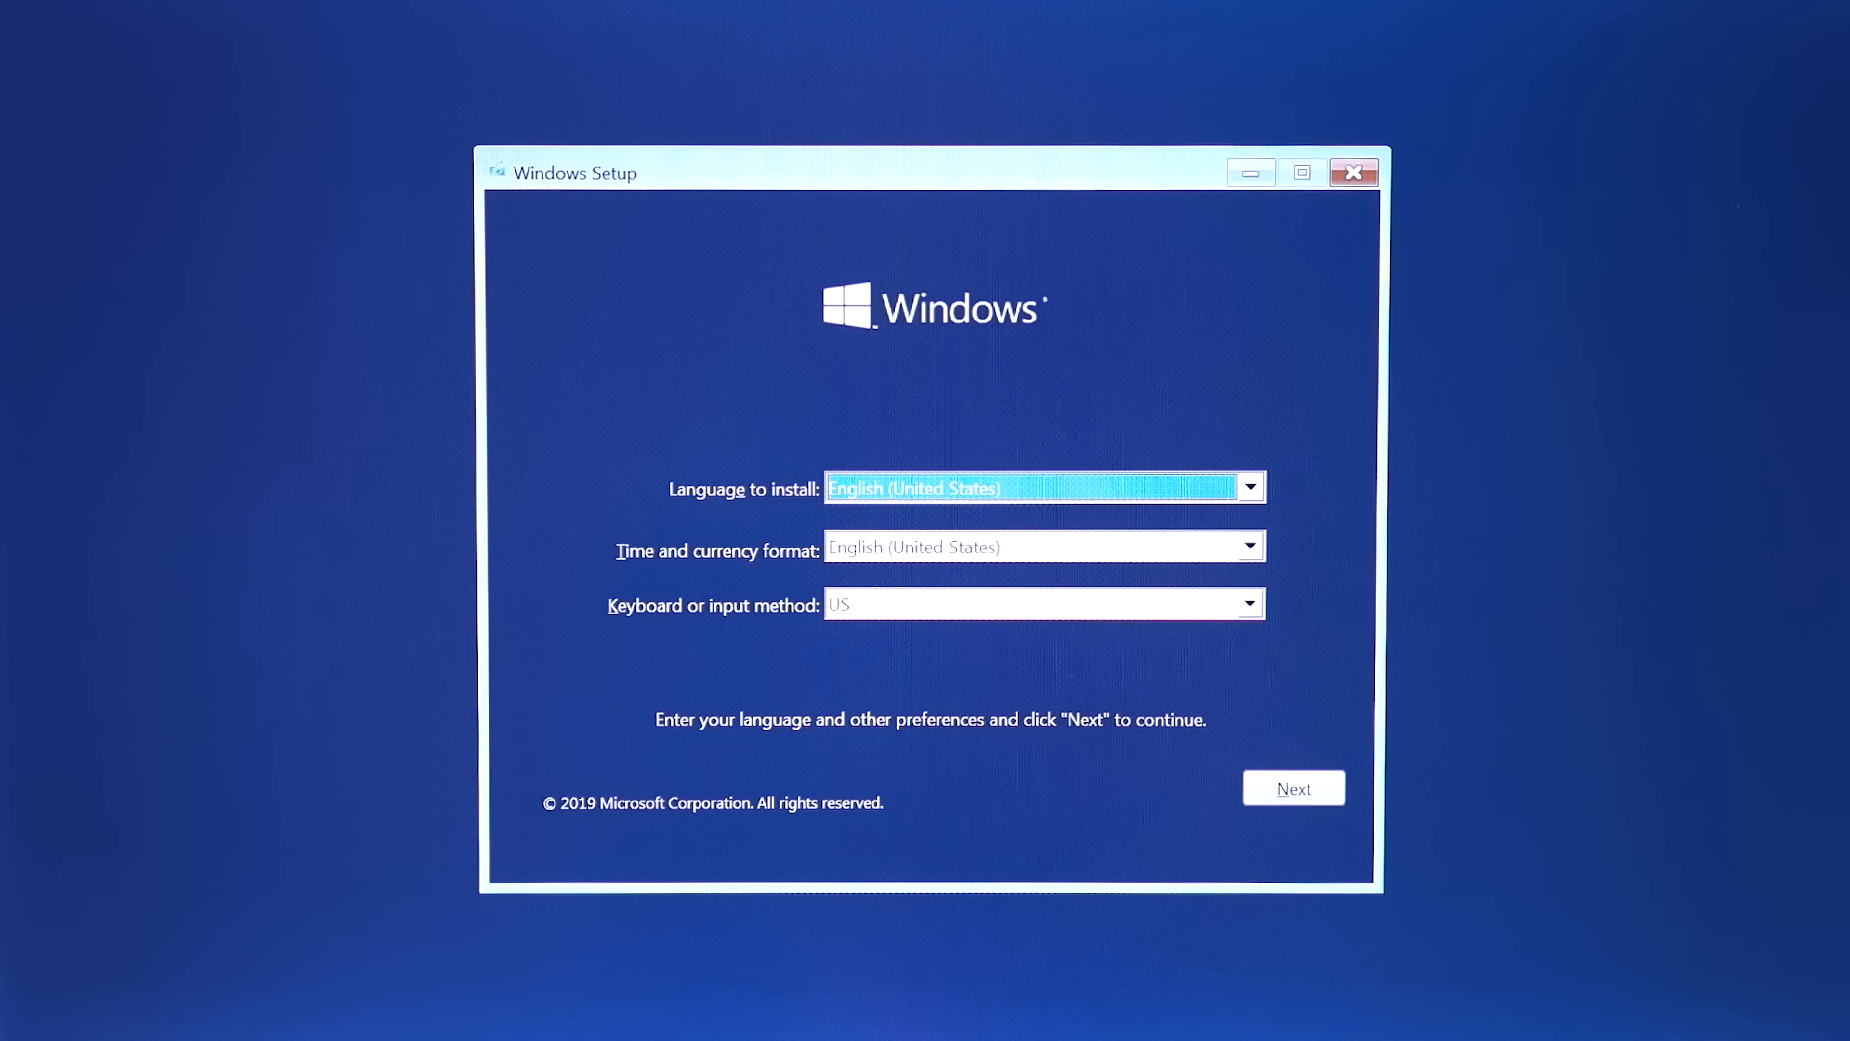
- Keep English settings, choose 'Custom: Install Windows only', delete Drive 0 Partition 1 and install to Drive 0
click(1293, 787)
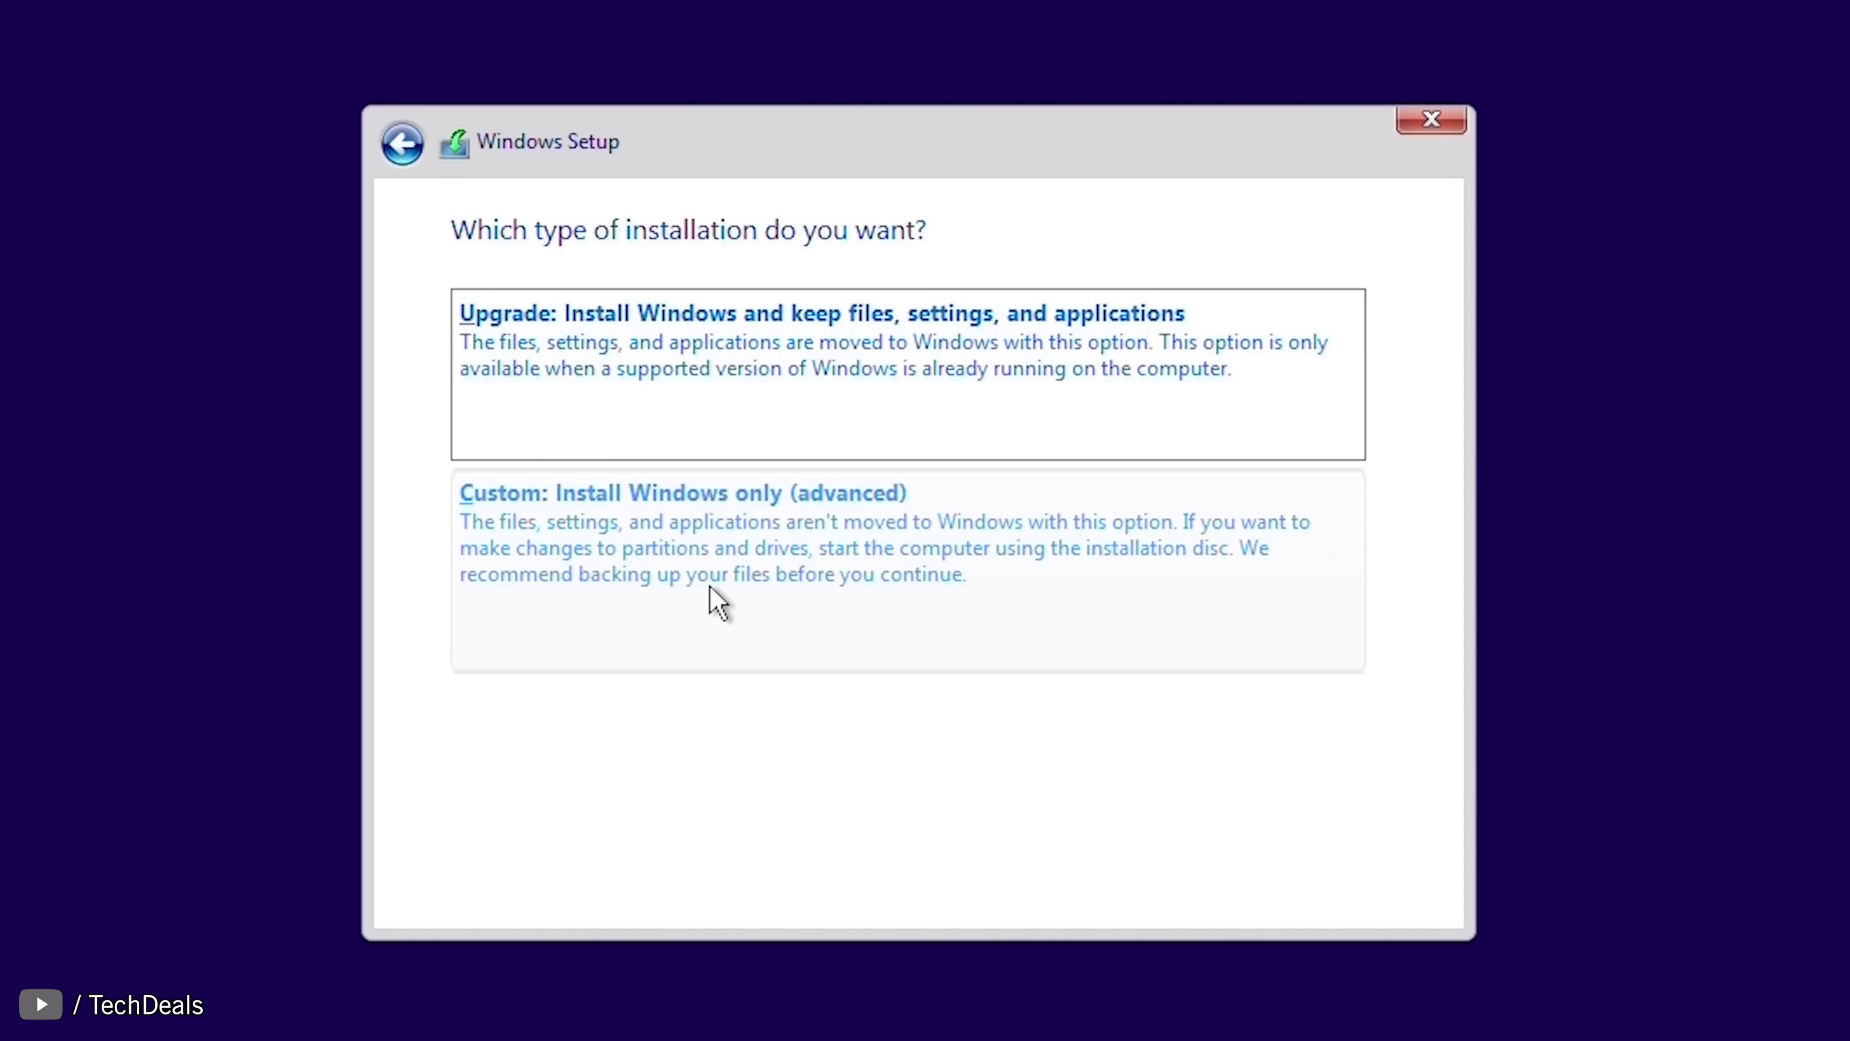
click(682, 492)
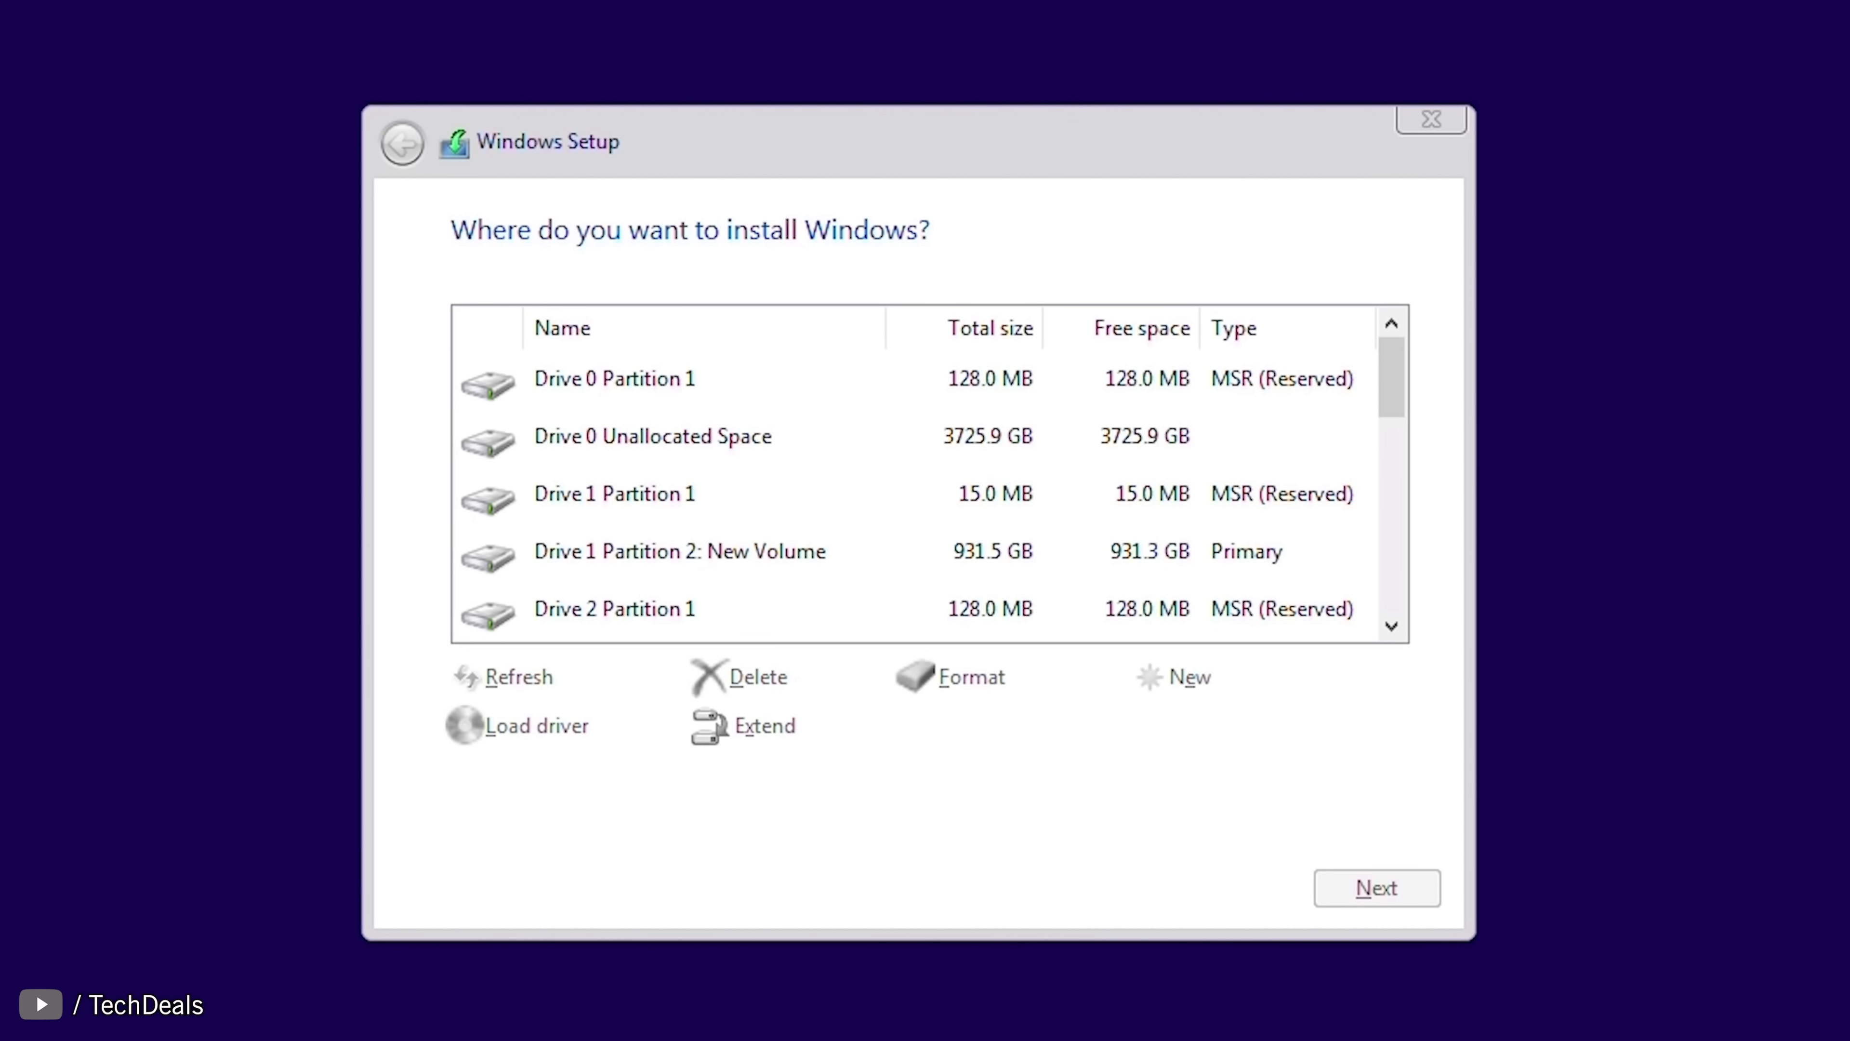
click(652, 435)
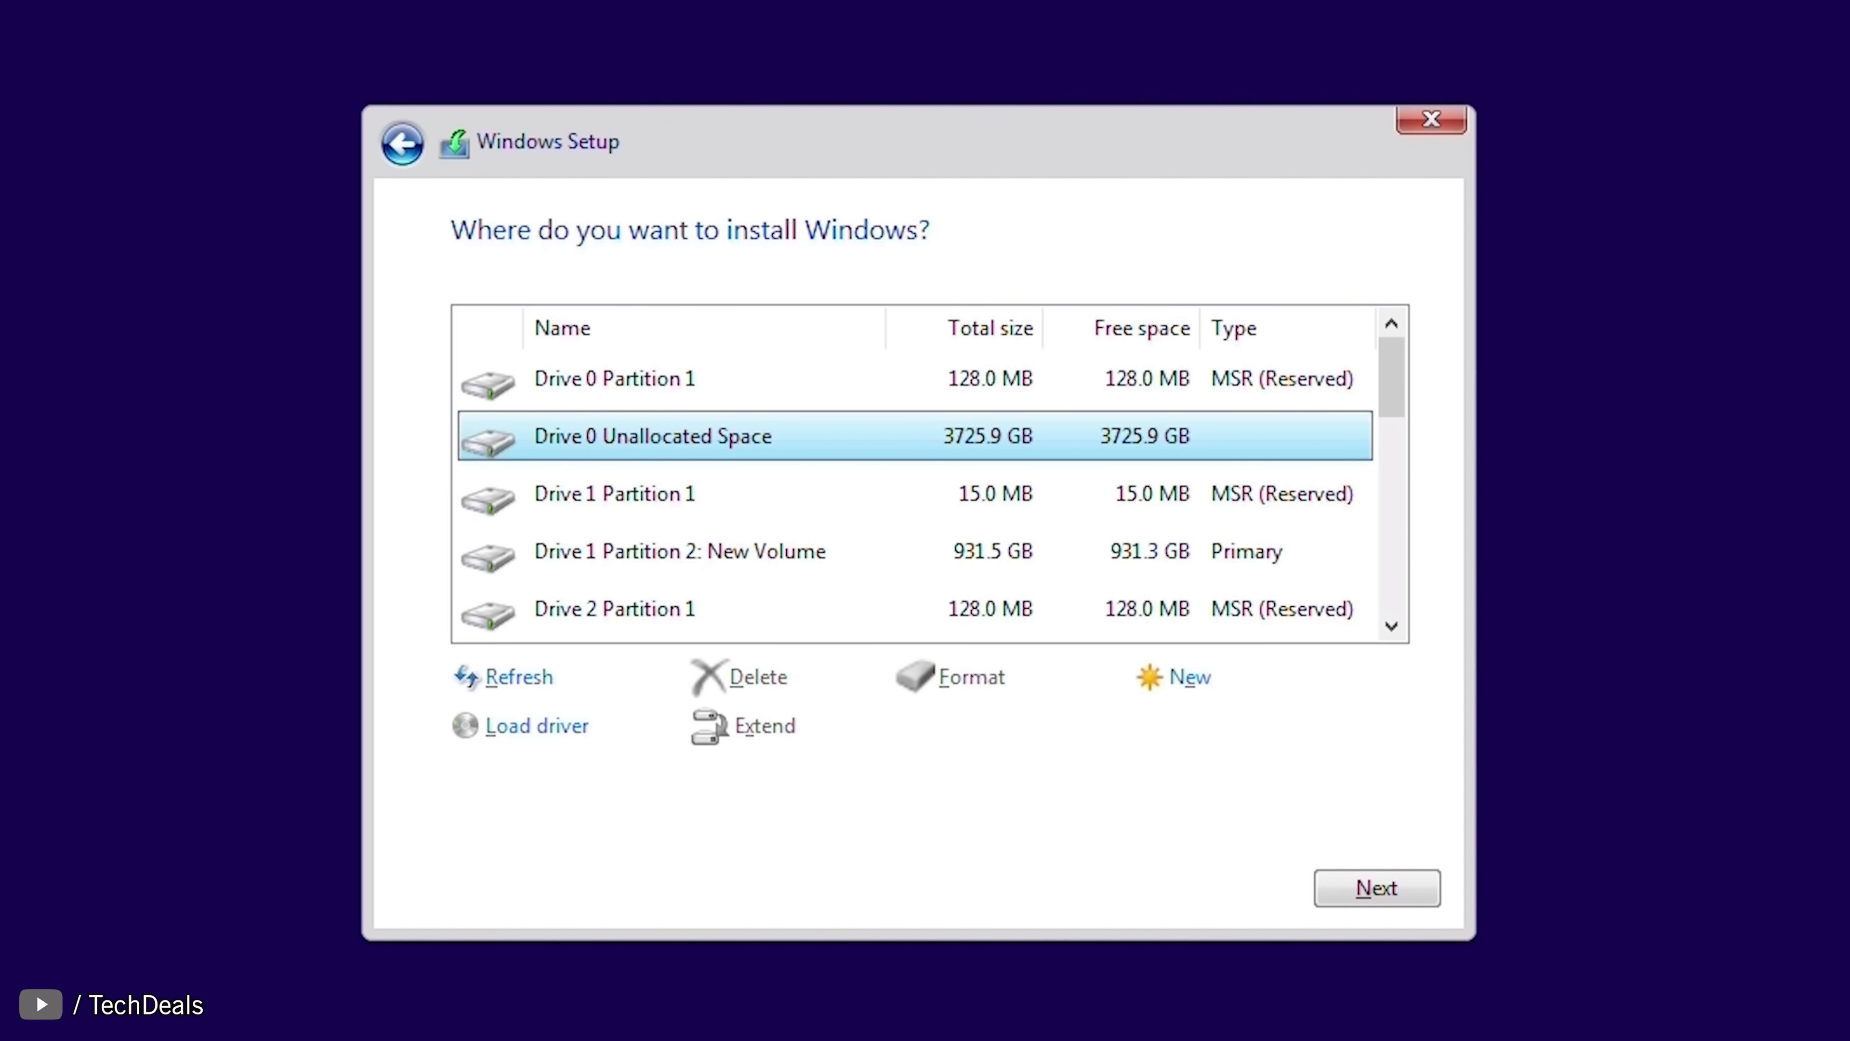
mouse_move(1019, 445)
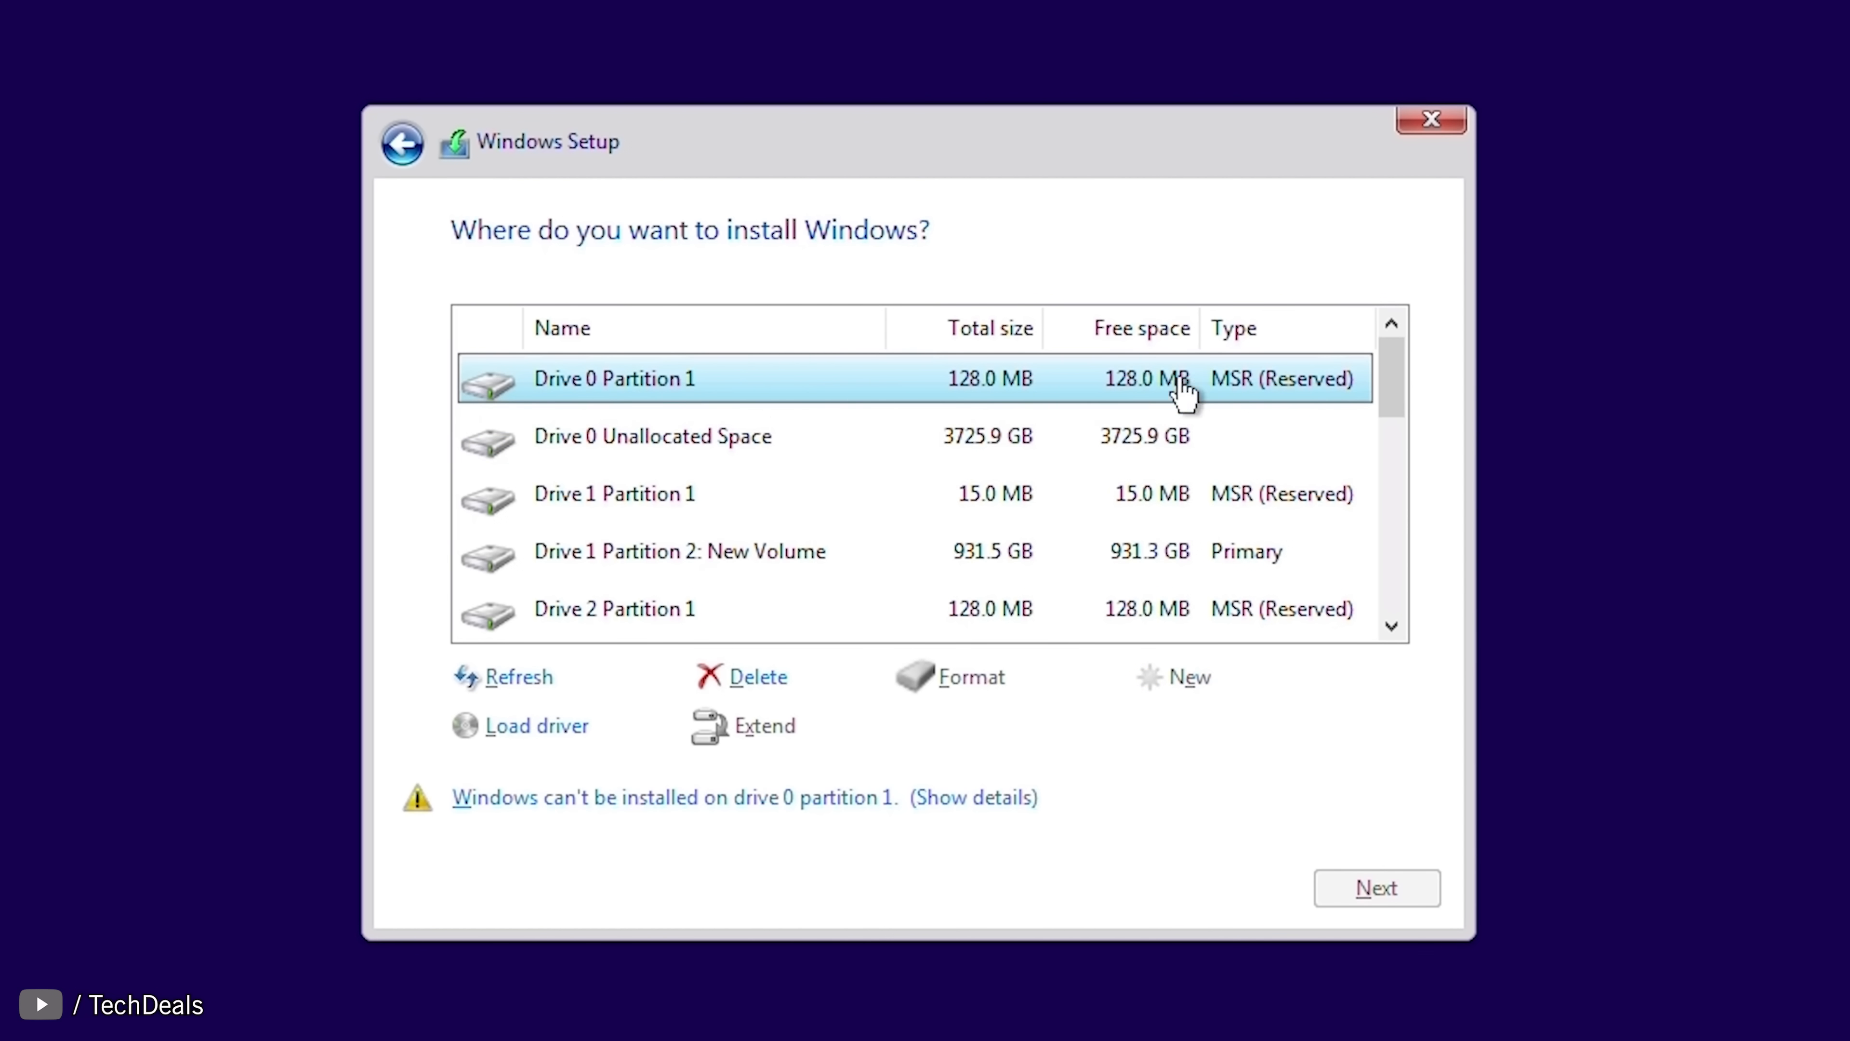
mouse_move(756, 676)
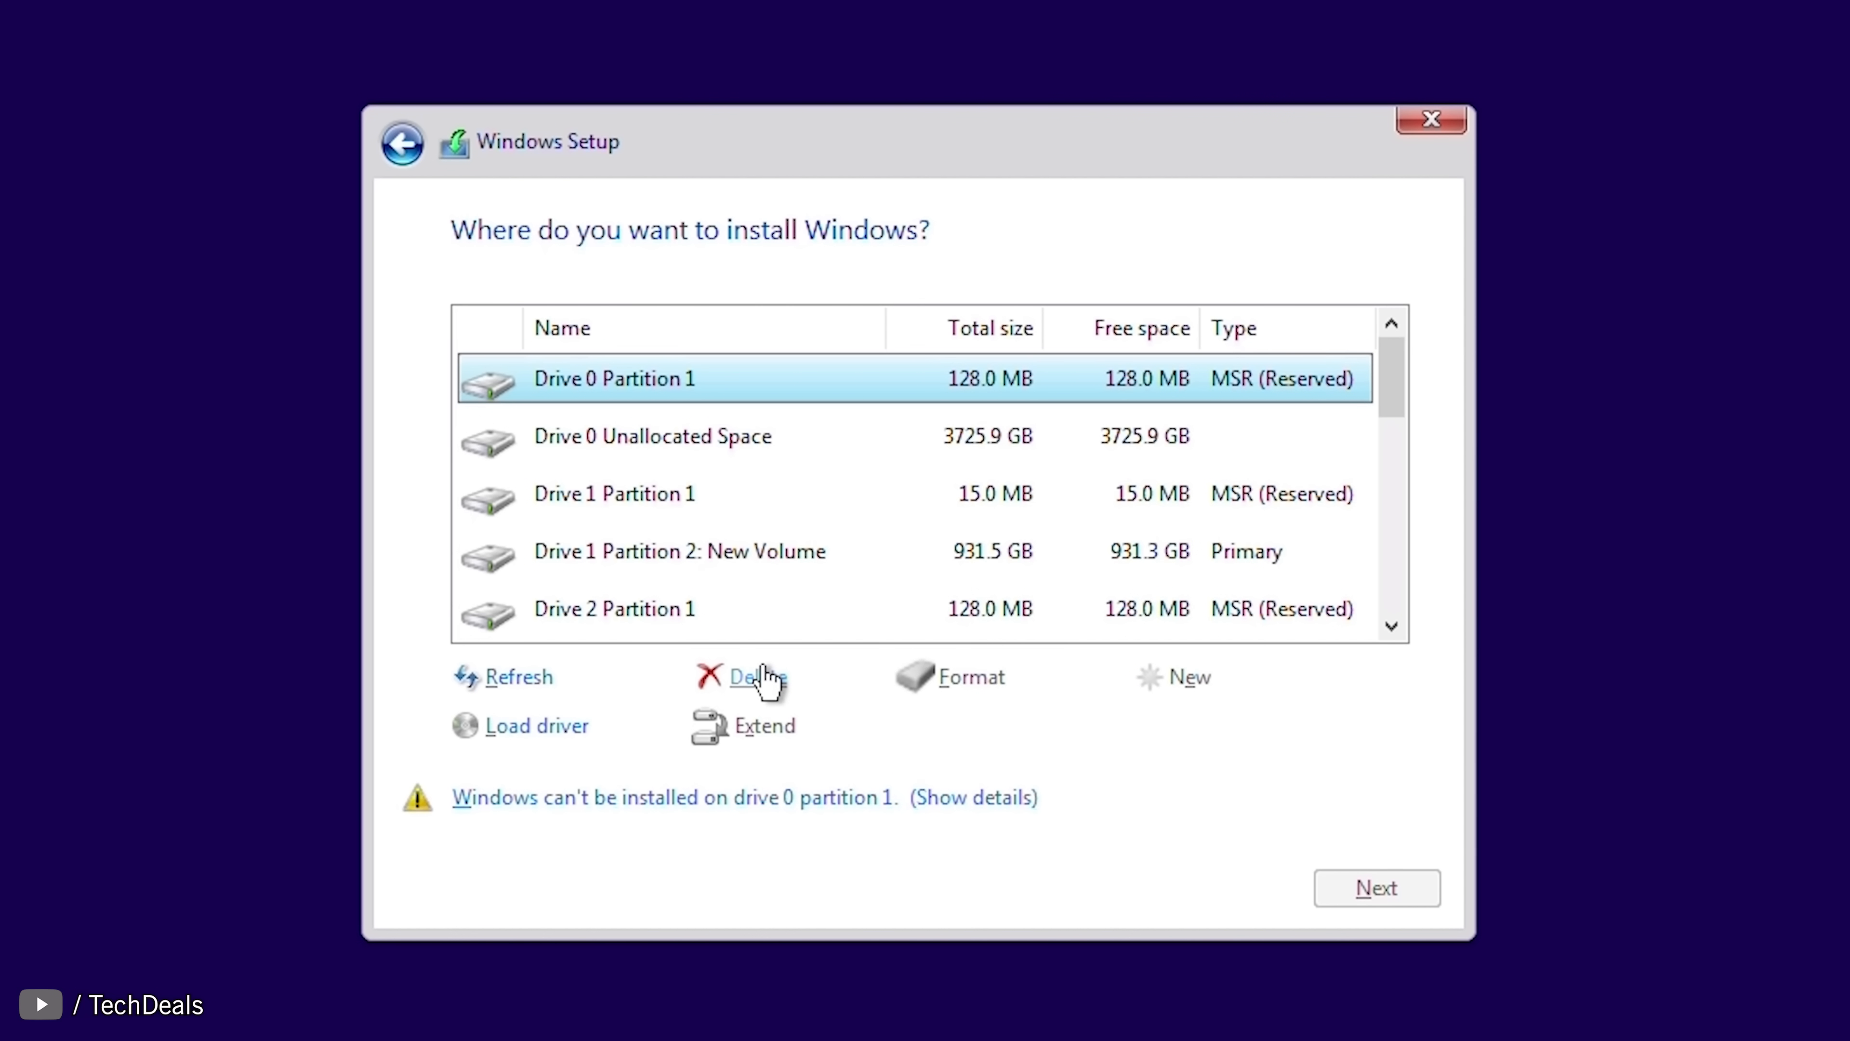
click(759, 677)
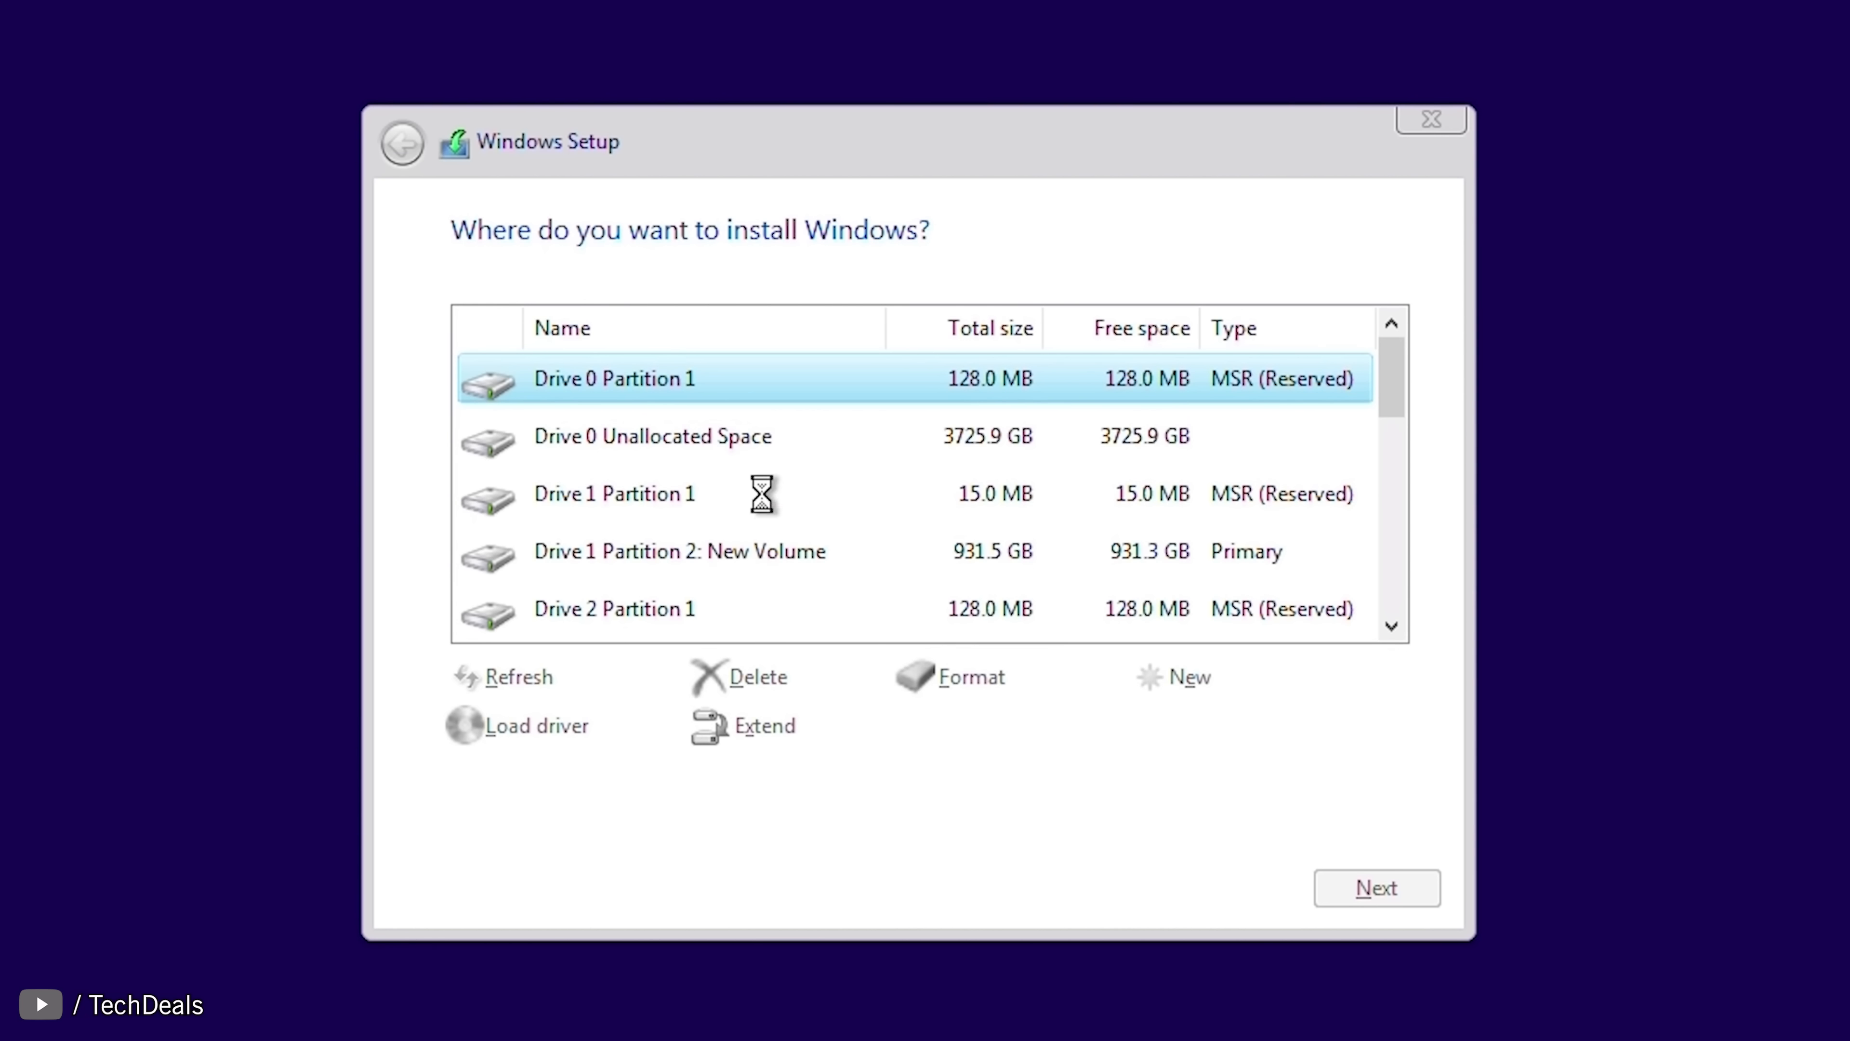
click(1376, 888)
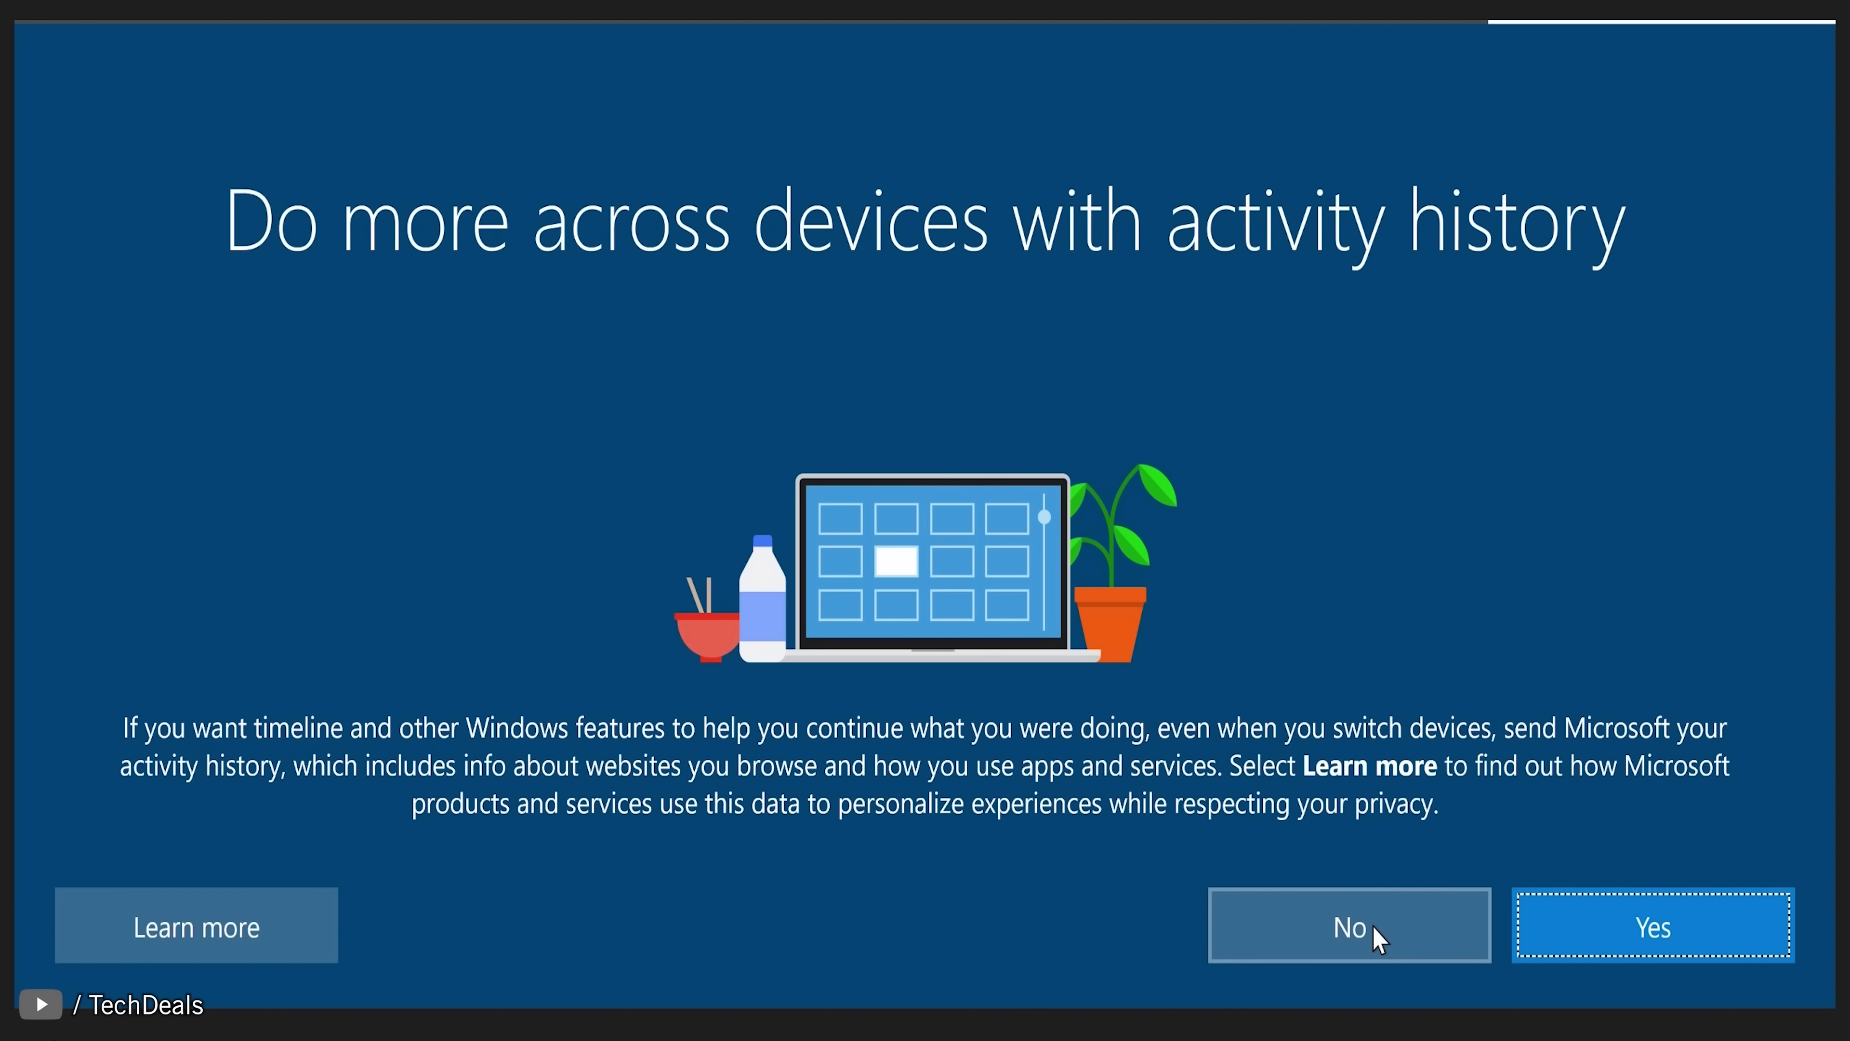
- Answer No to sharing activity history with Microsoft
click(1348, 925)
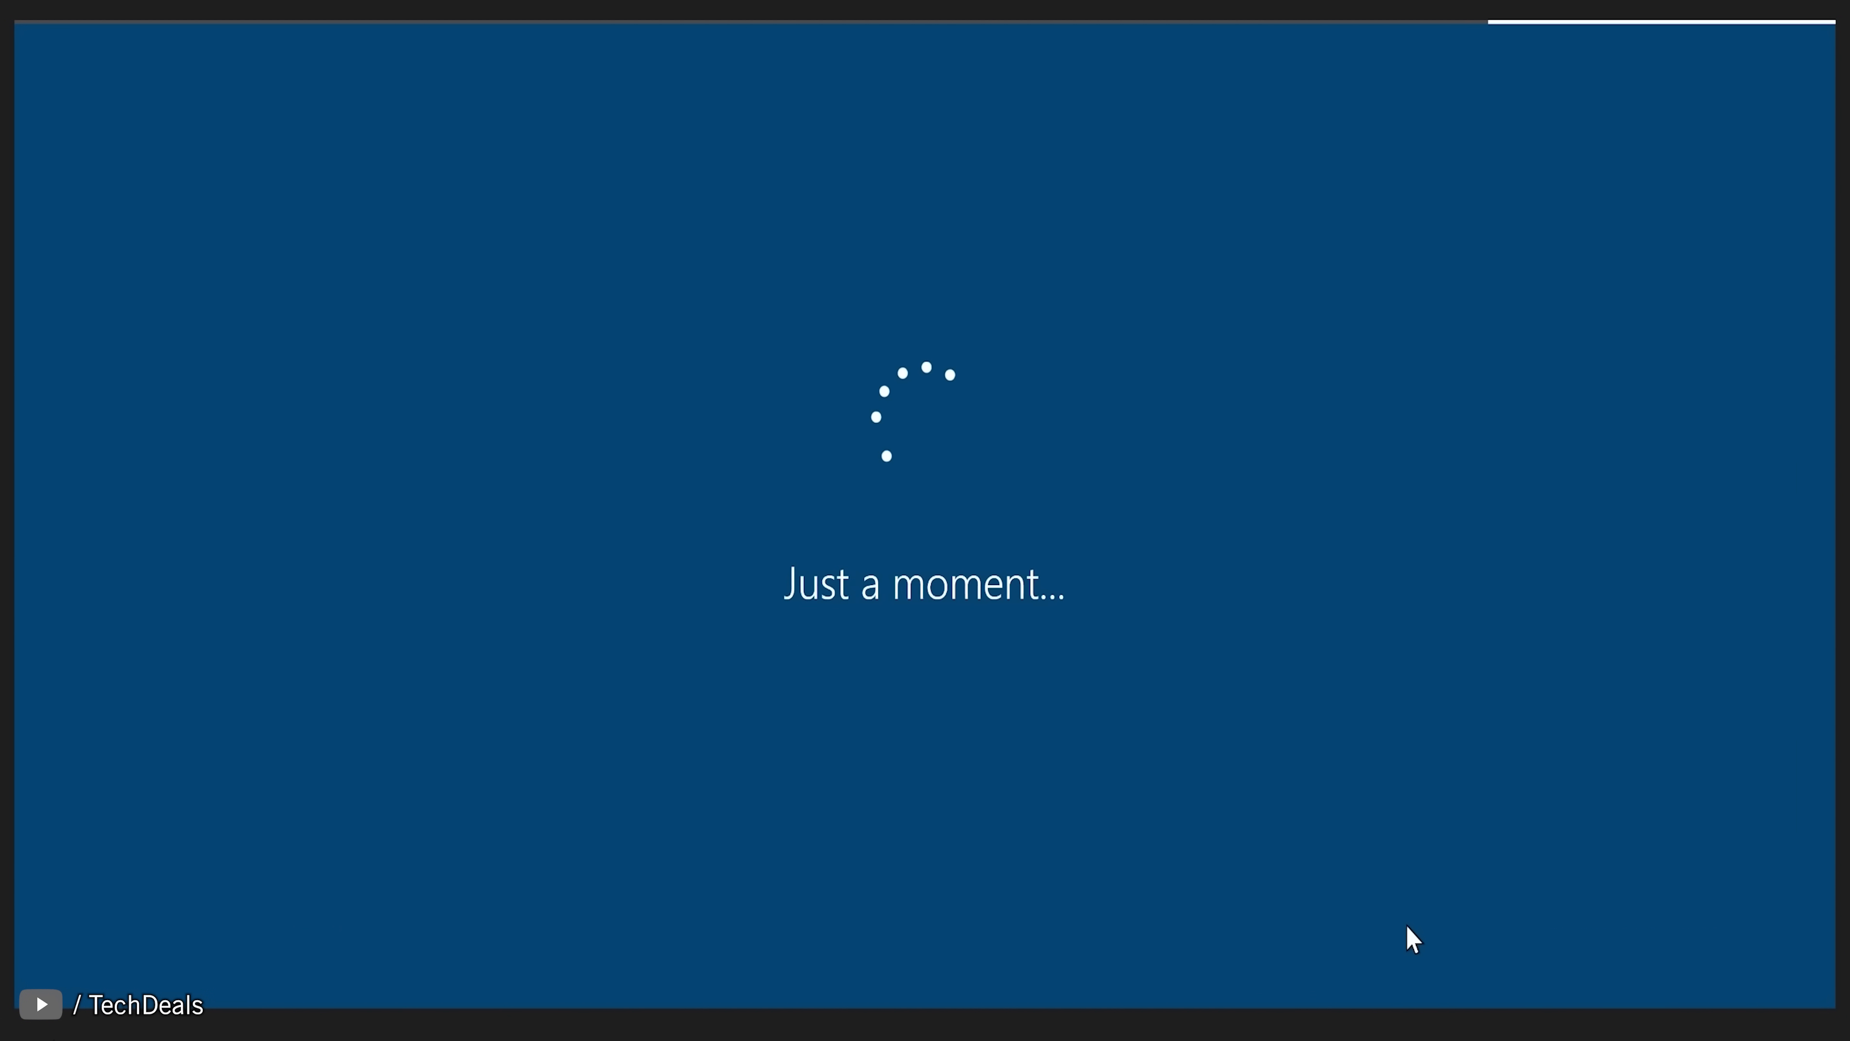